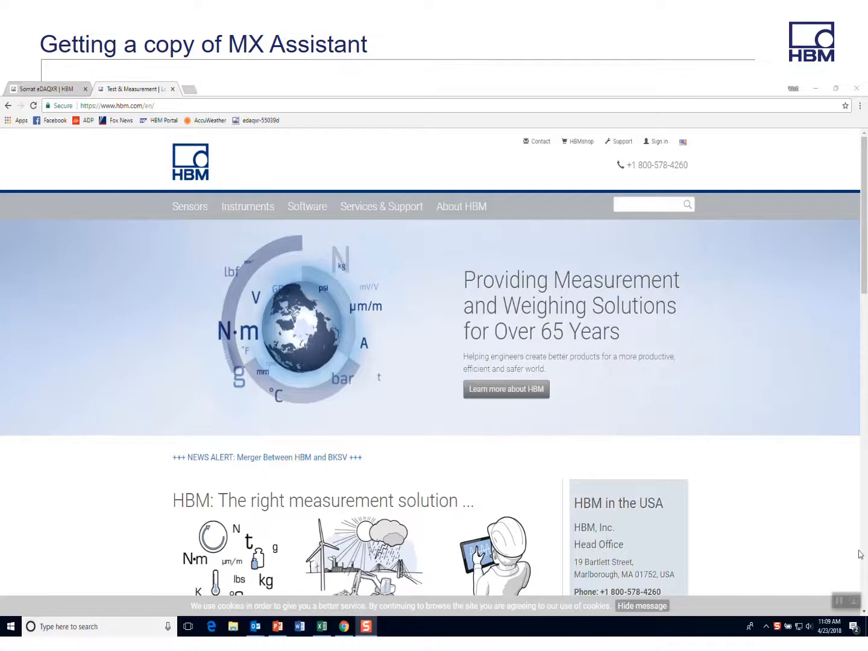
mouse_move(388, 261)
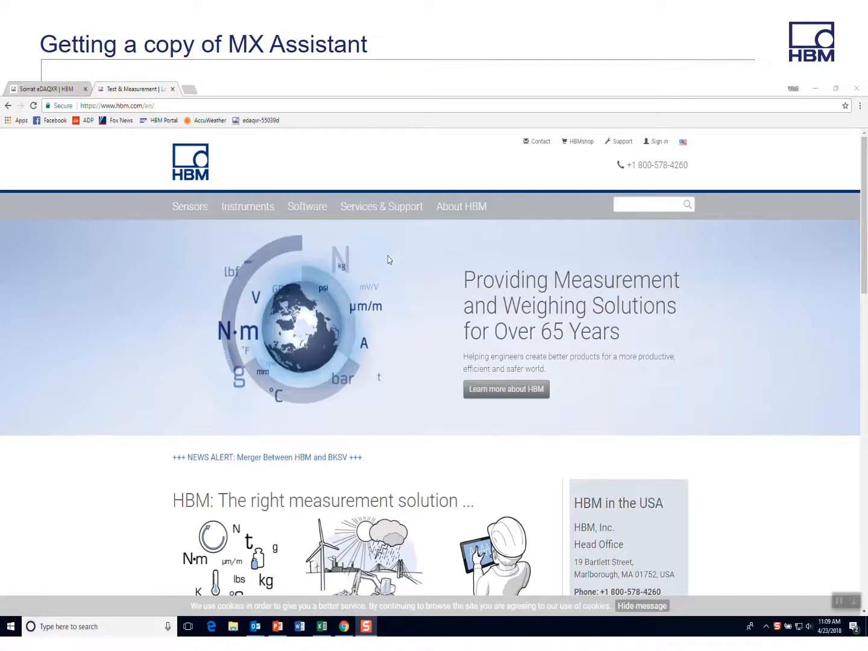
Step: Navigate via the Software menu to the Downloads: Software / Firmware page
click(307, 206)
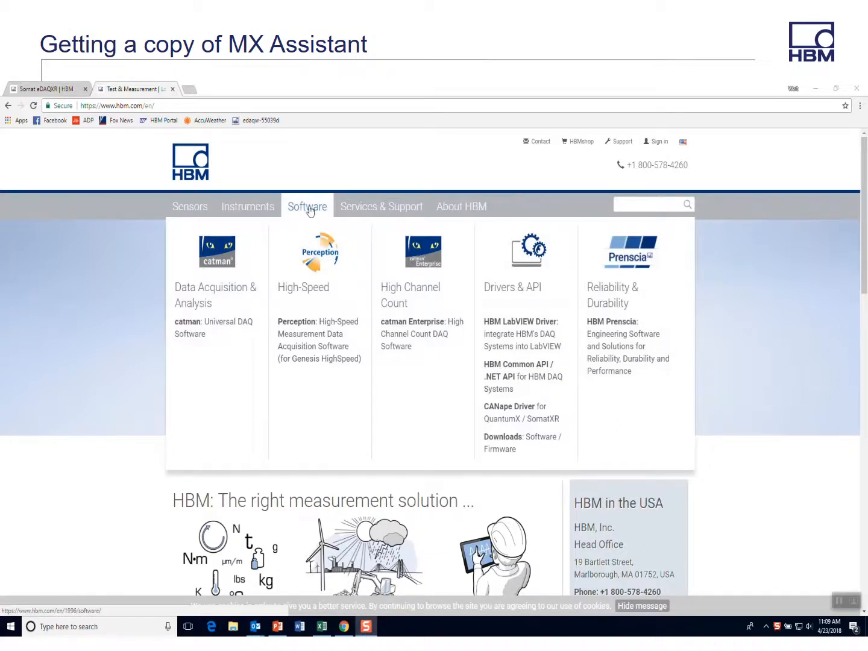
click(502, 436)
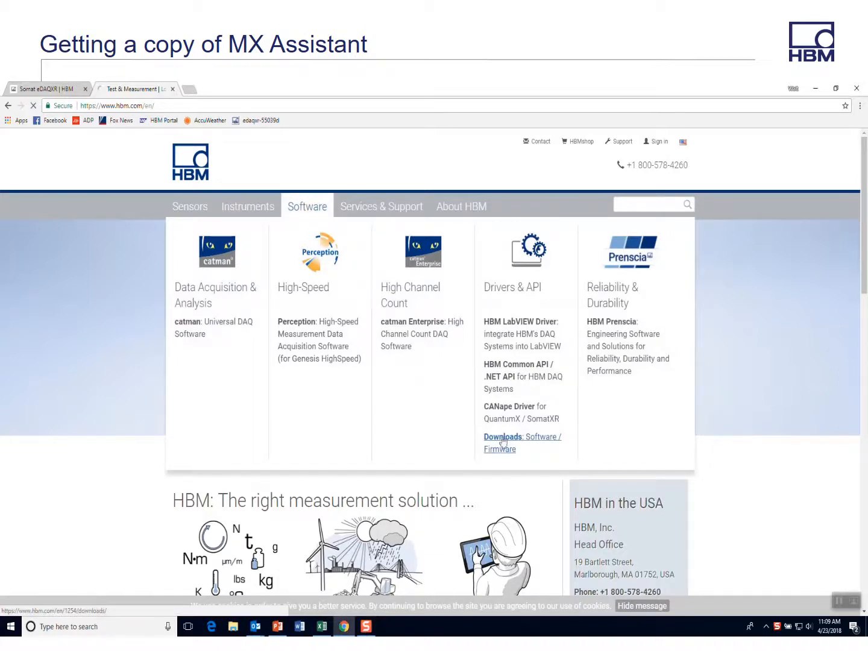
click(503, 436)
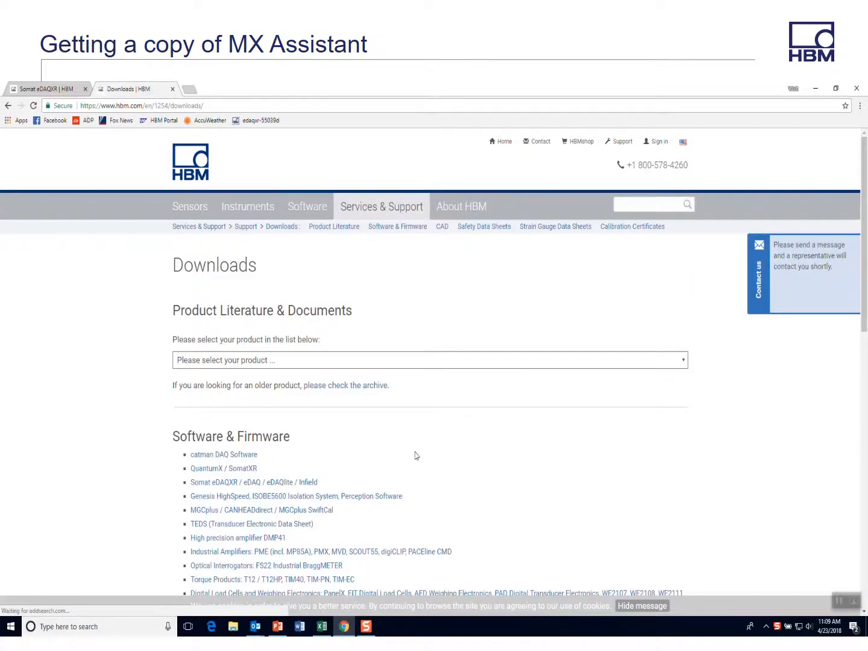
Step: Go to QuantumX / SomatXR downloads and locate the System DVD entry containing MX Assistant
click(223, 468)
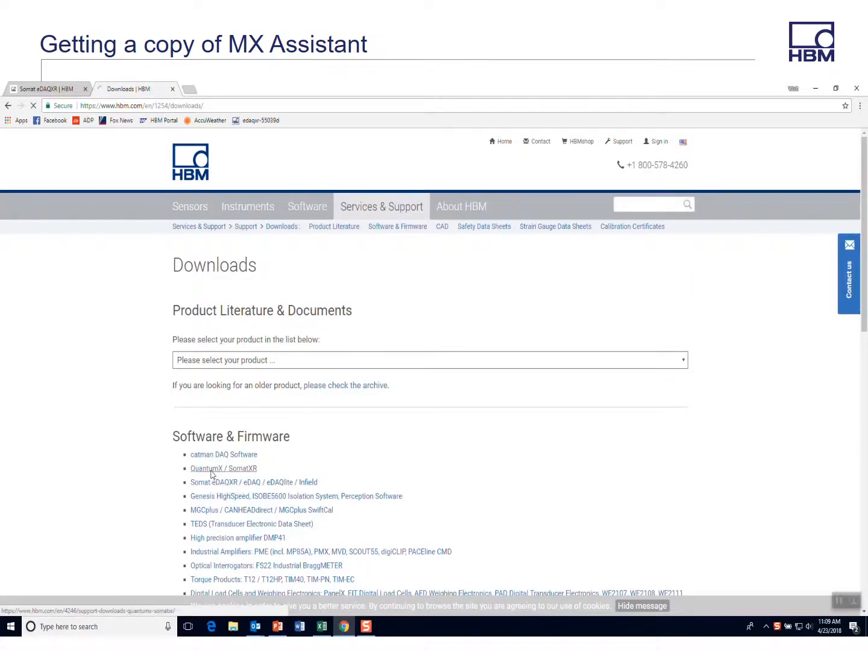
click(222, 468)
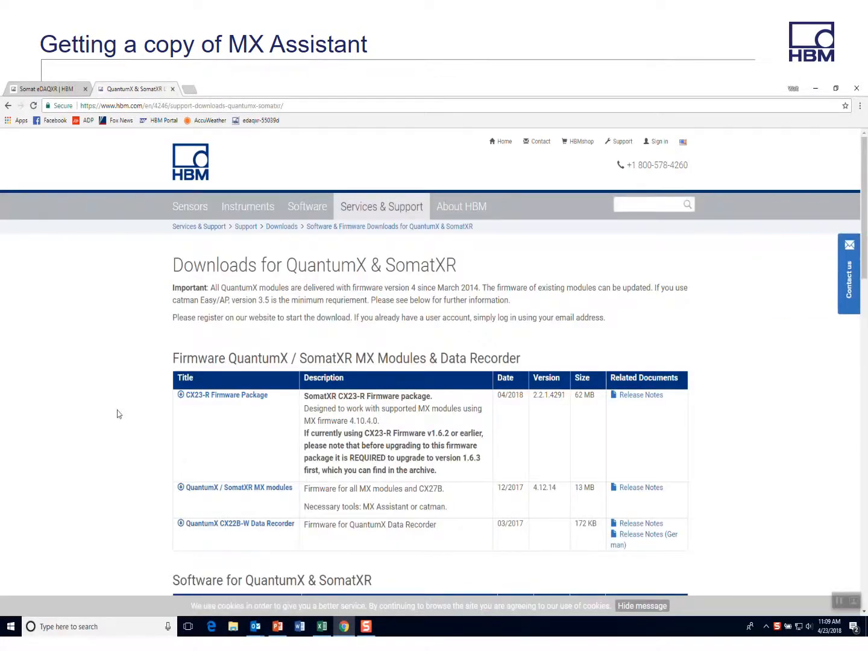
scroll(down, 3)
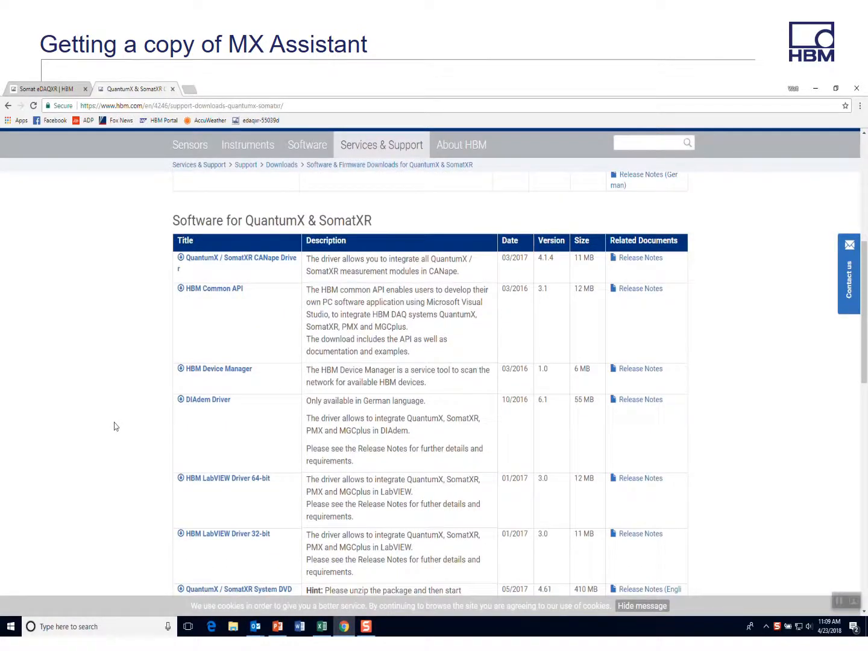
scroll(down, 3)
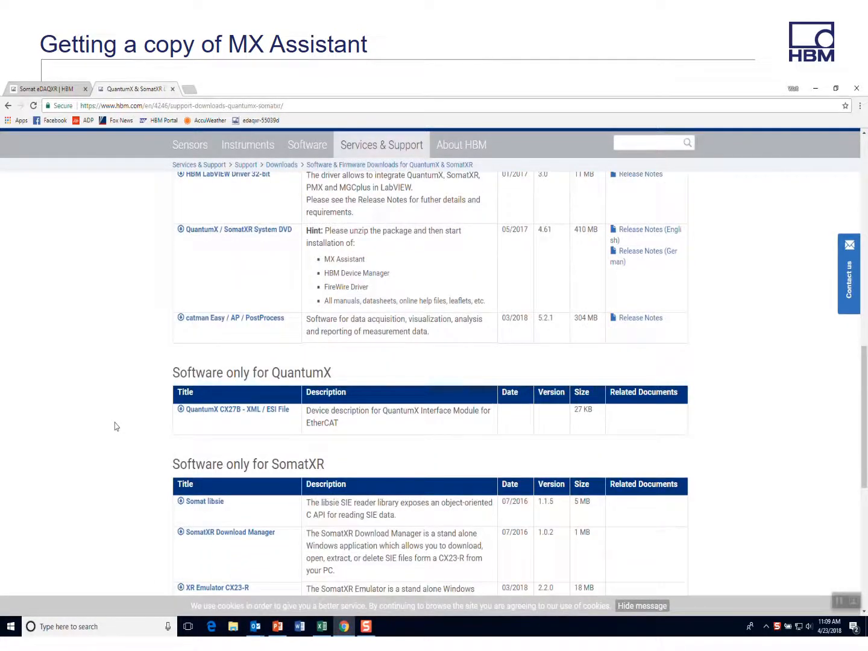
scroll(down, 3)
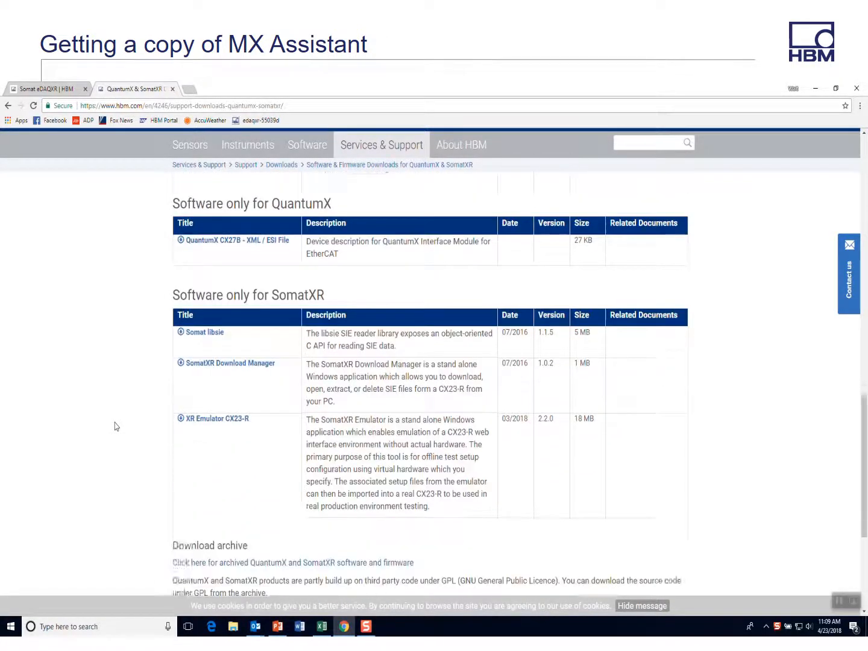
scroll(up, 3)
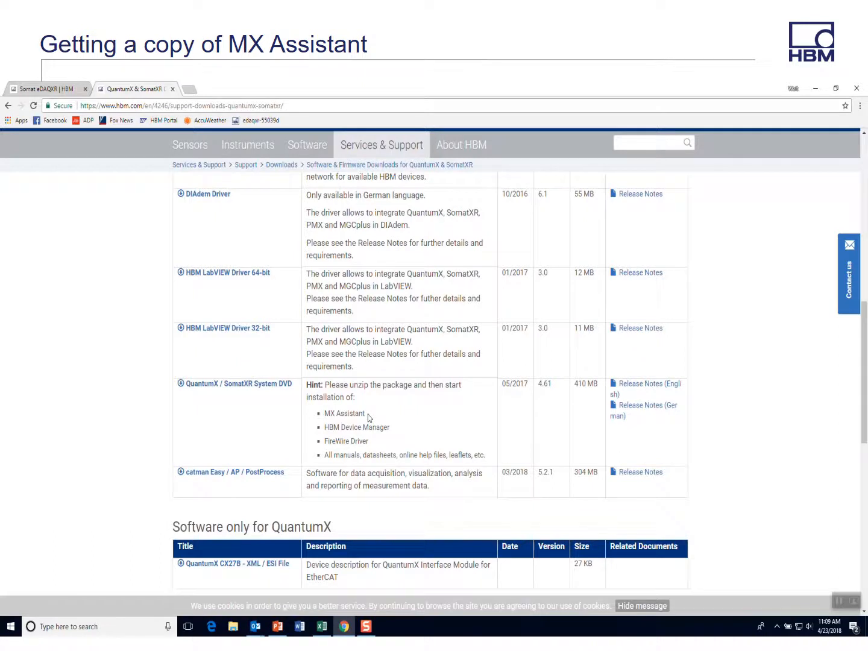
mouse_move(376, 416)
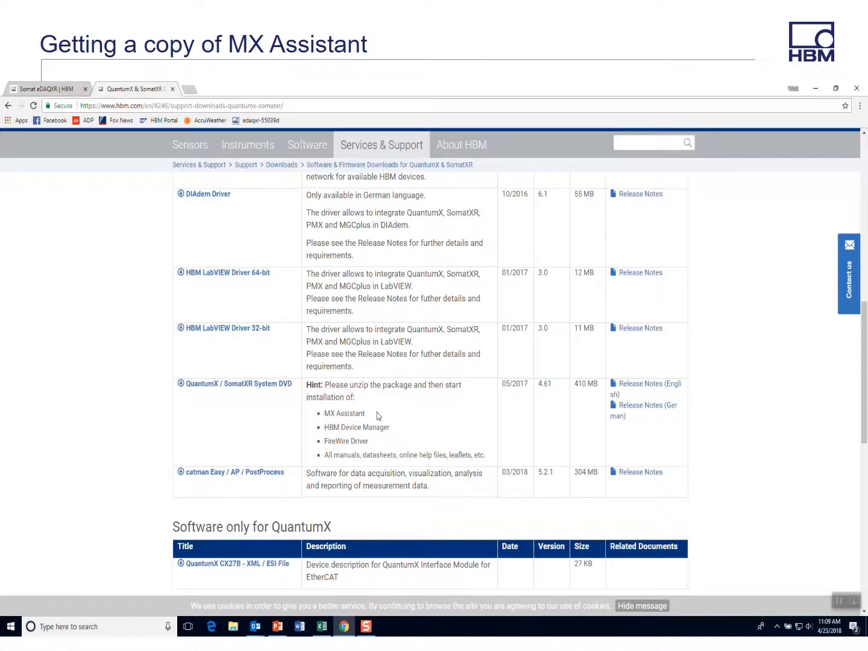
mouse_move(753, 578)
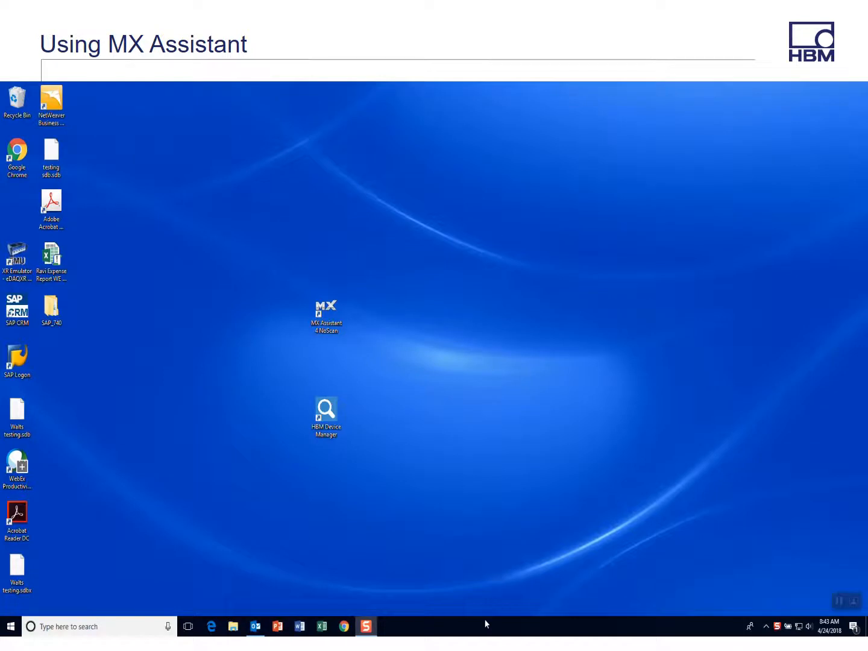
Step: Launch MX Assistant from its desktop shortcut
double_click(326, 316)
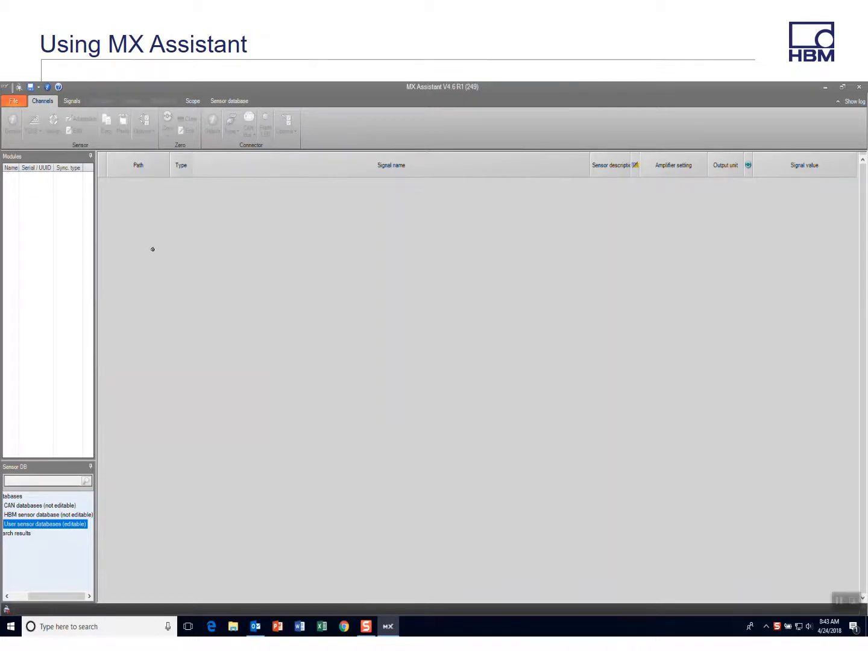
mouse_move(209, 268)
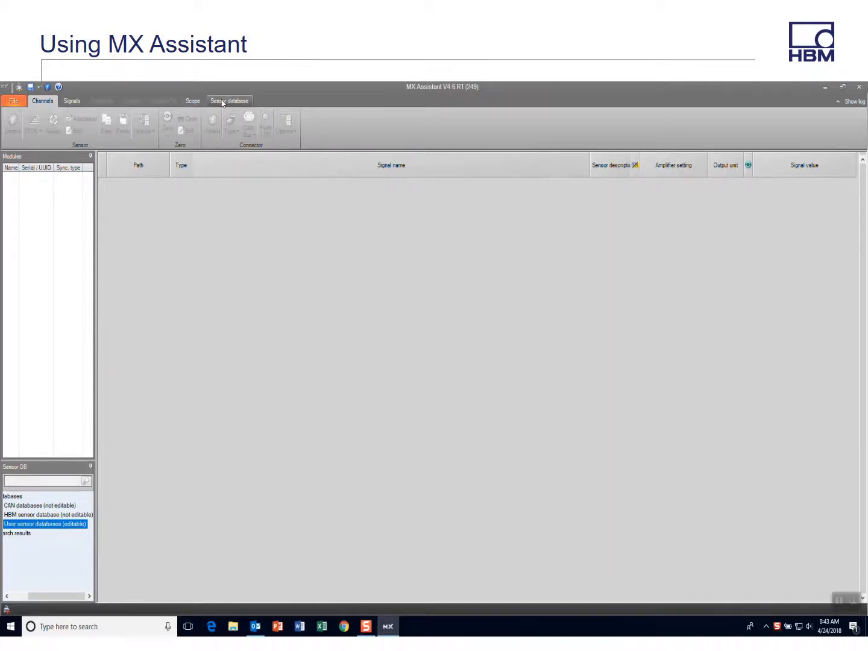
Step: Switch to the Sensor database view and briefly expand and collapse the HBM sensor database tree
click(229, 101)
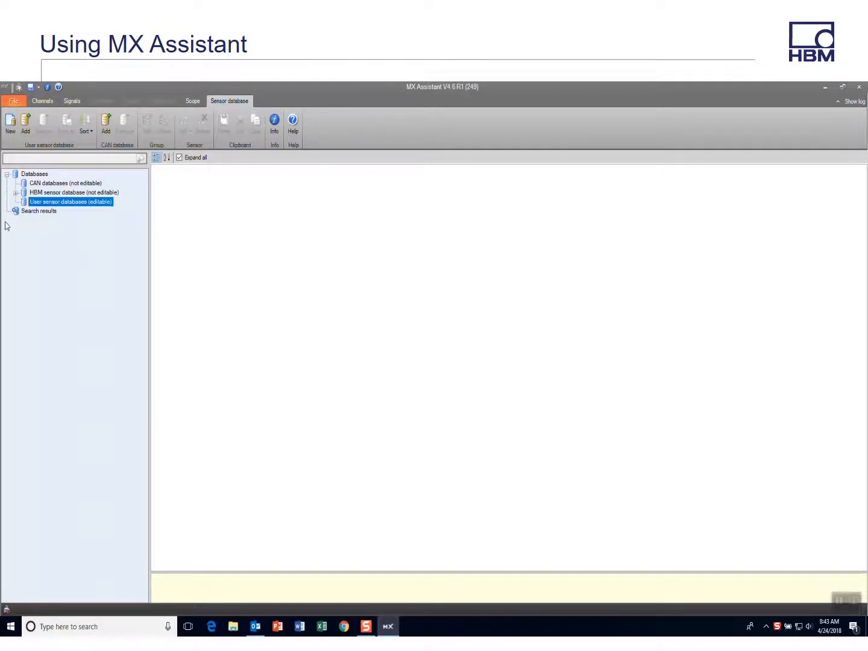
mouse_move(74, 192)
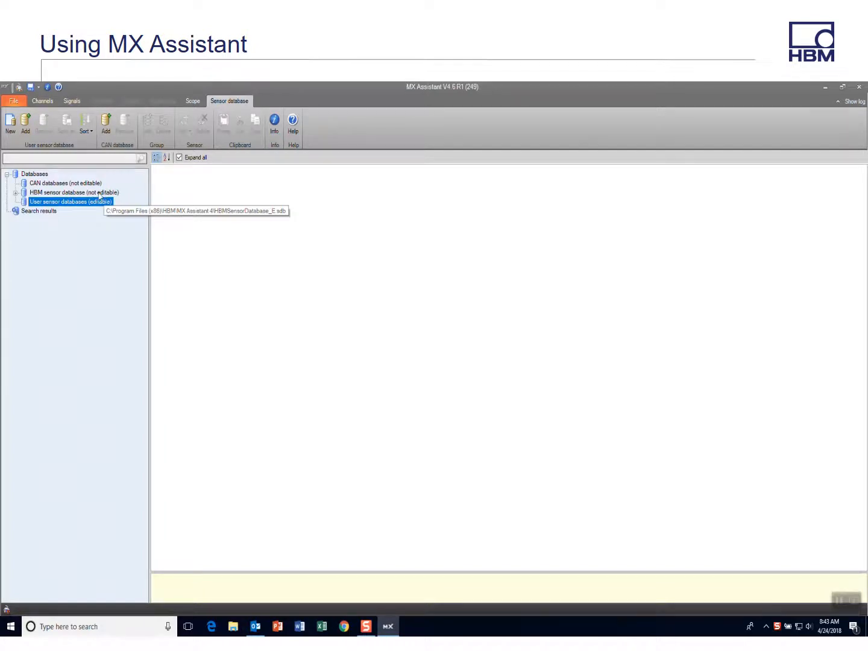
click(17, 192)
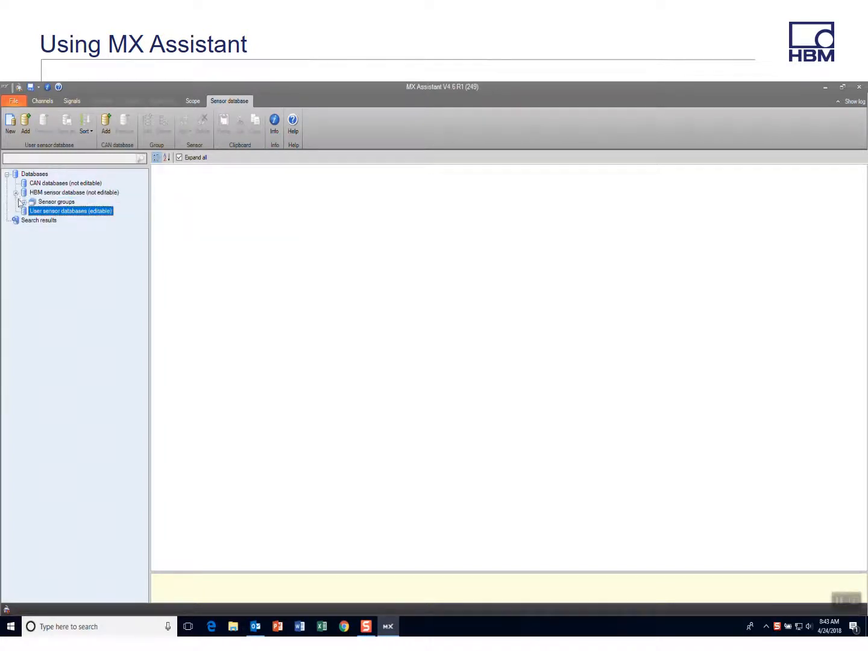
click(24, 193)
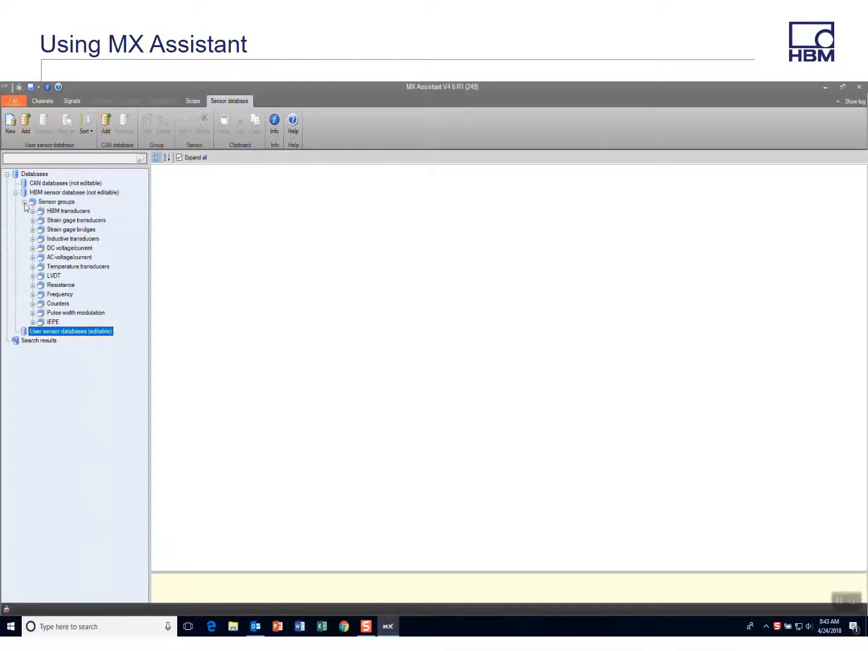
click(23, 201)
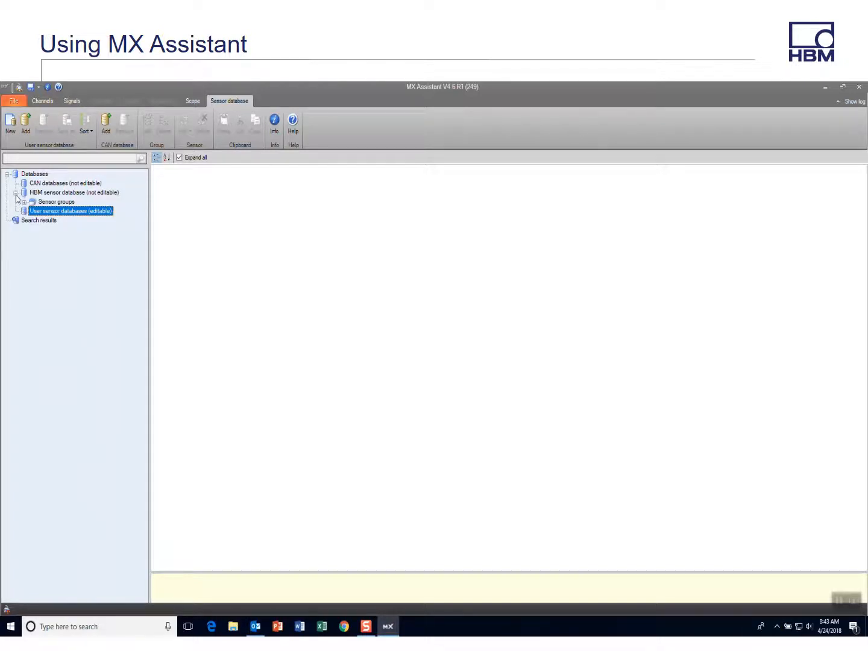
click(17, 199)
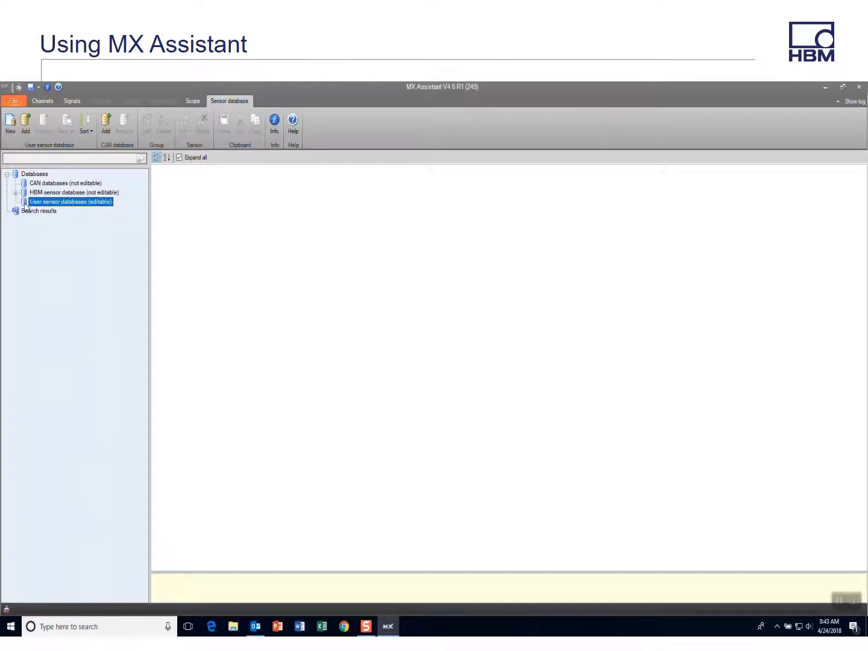
mouse_move(62, 200)
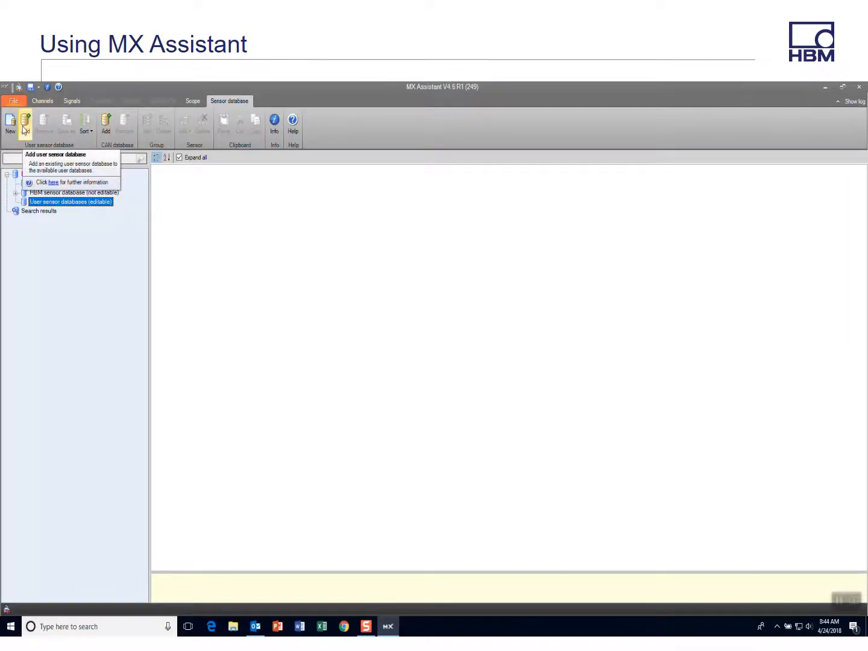
Step: Add HBMSensorDatabase_E.sdb from Program Files (x86) > HBM > MX Assistant 4 as a user database
click(24, 121)
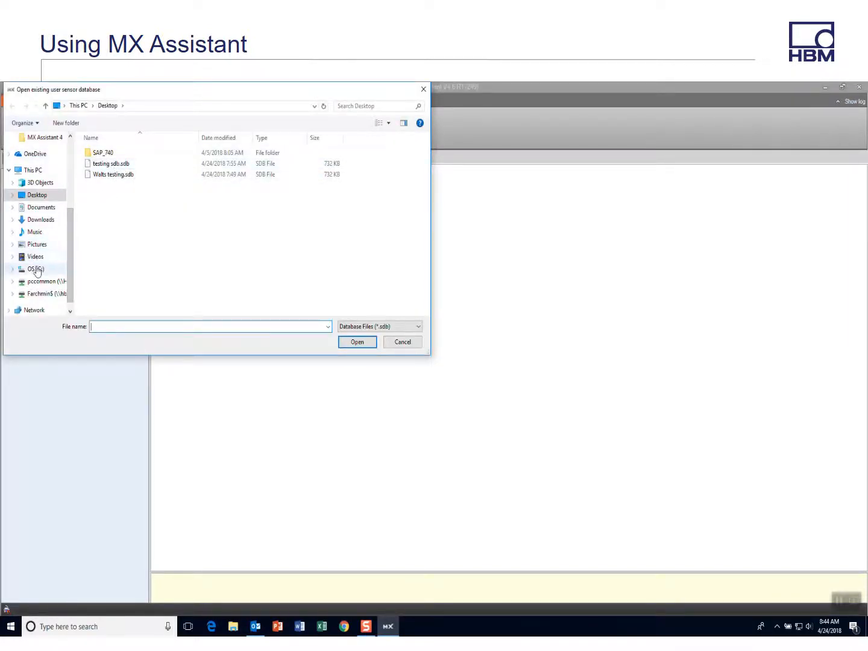
click(35, 269)
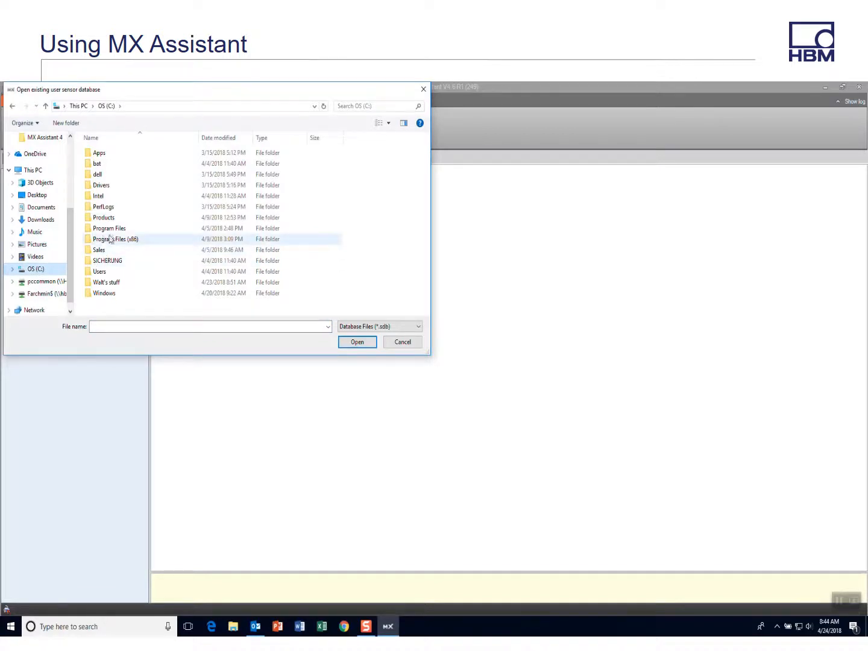
double_click(115, 238)
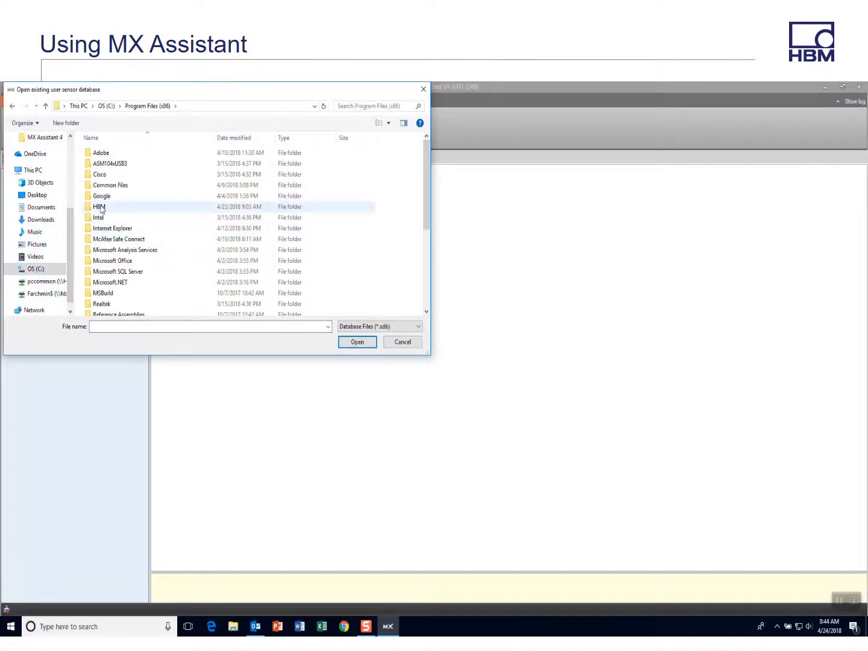
double_click(99, 206)
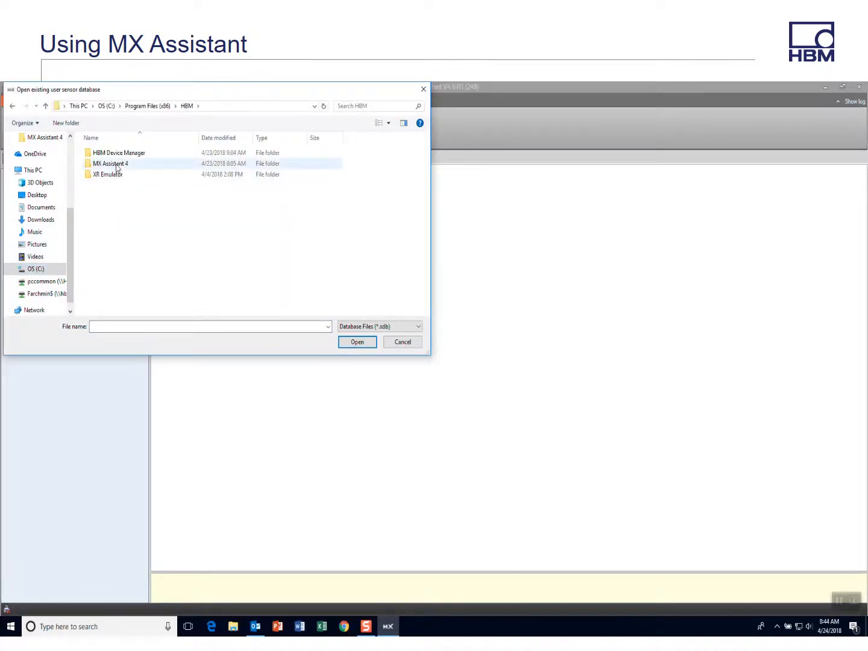
click(111, 164)
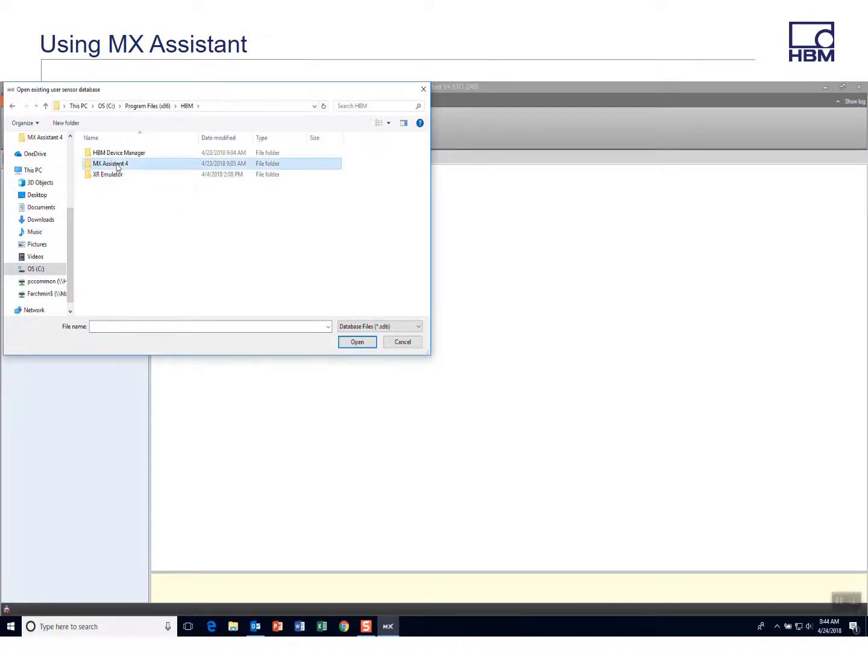
double_click(111, 164)
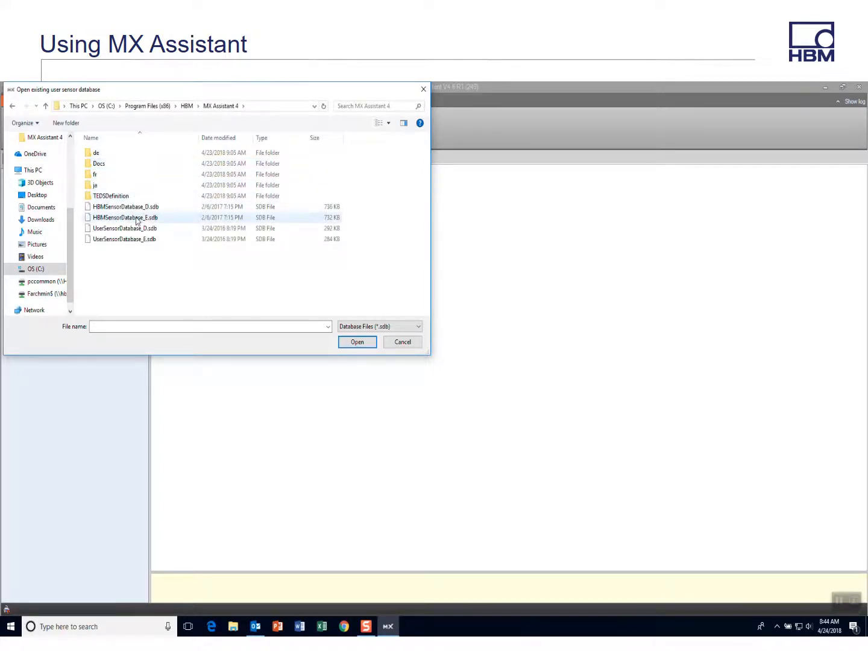
click(356, 342)
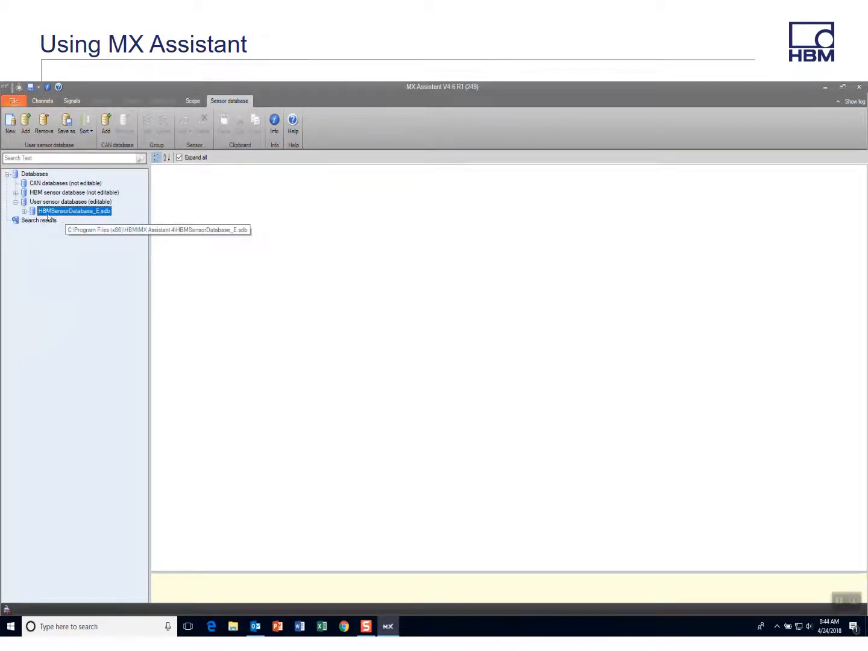
click(24, 210)
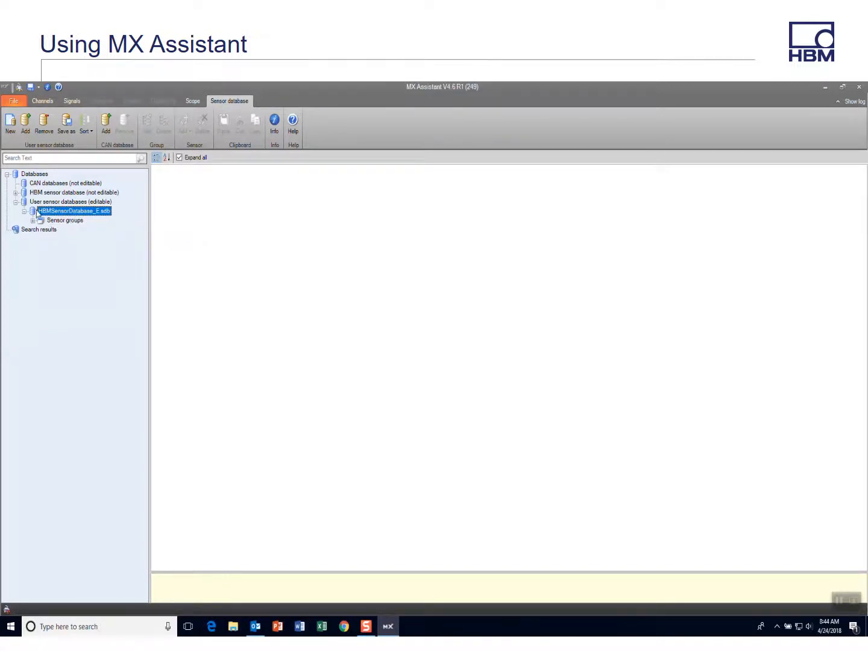
right_click(72, 209)
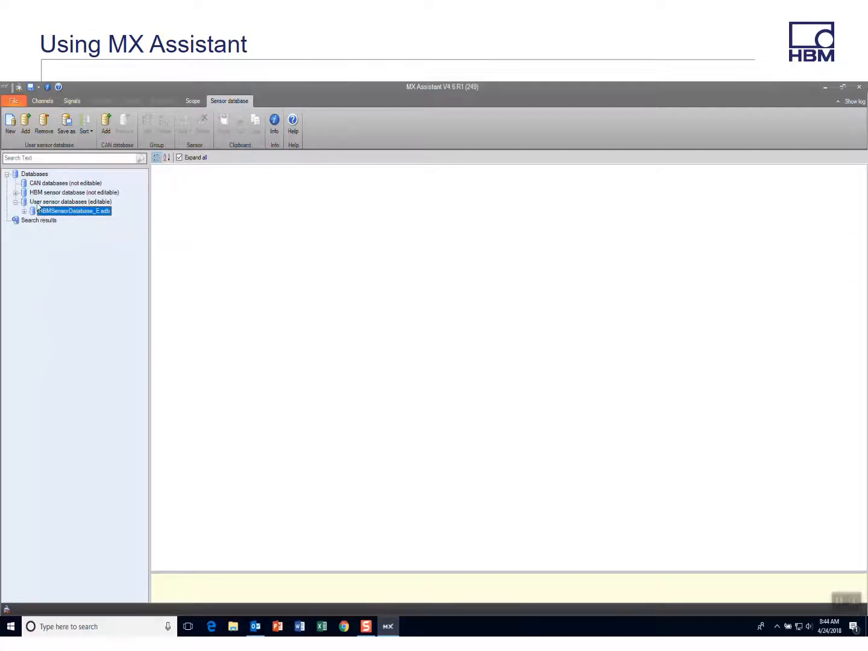
right_click(70, 201)
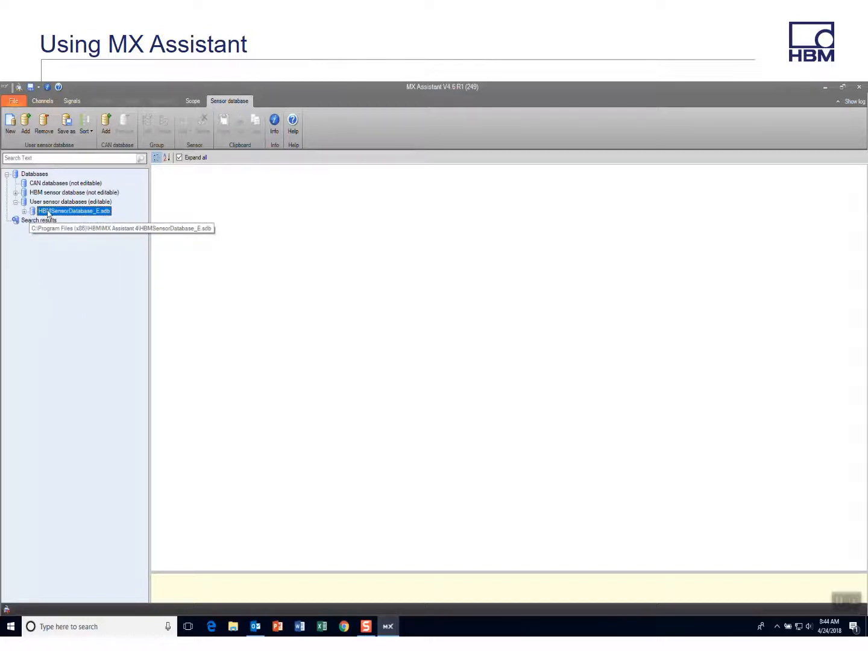
right_click(74, 209)
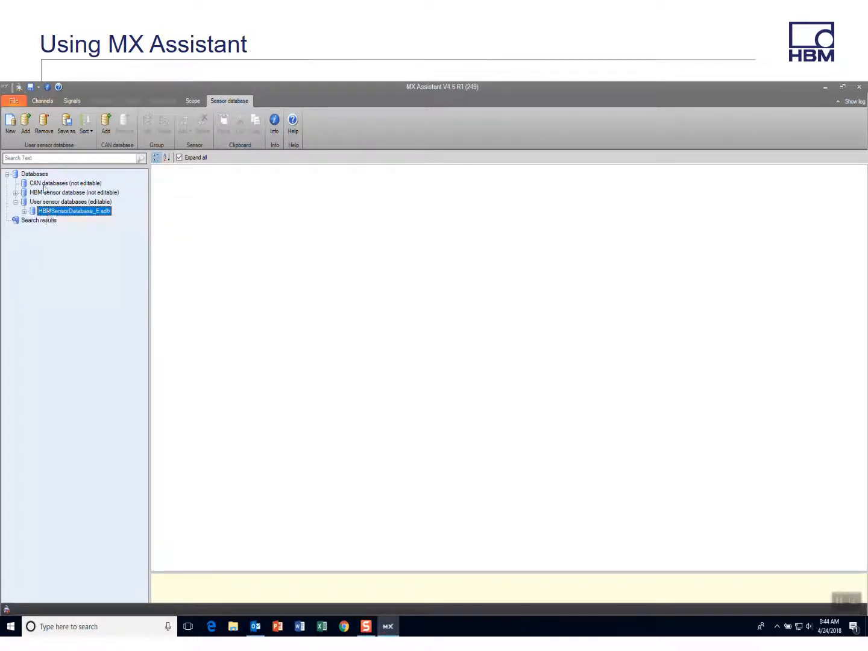
Step: Save a copy of the database to the Desktop as 'demo mx assistant.sdb' and expand it
click(65, 123)
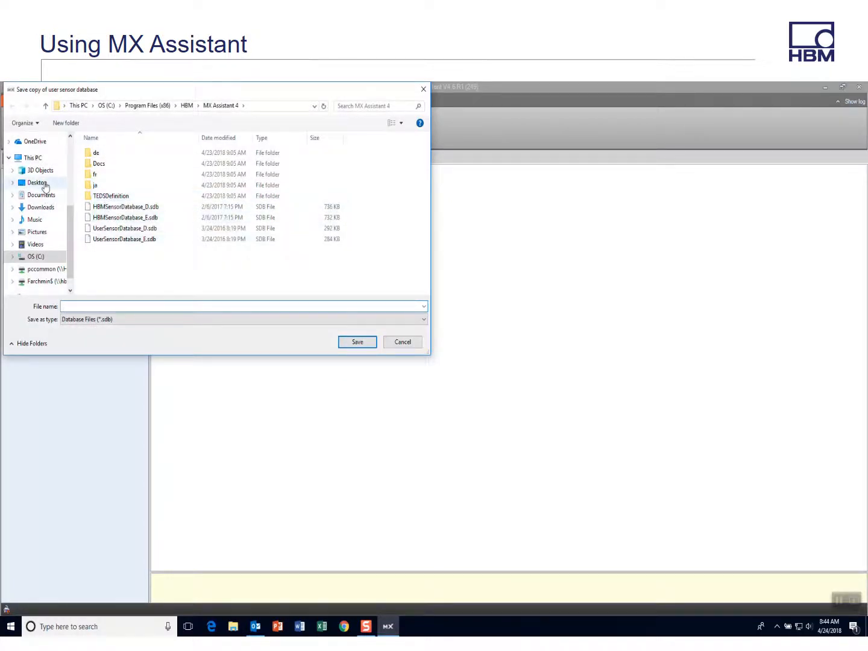
click(37, 183)
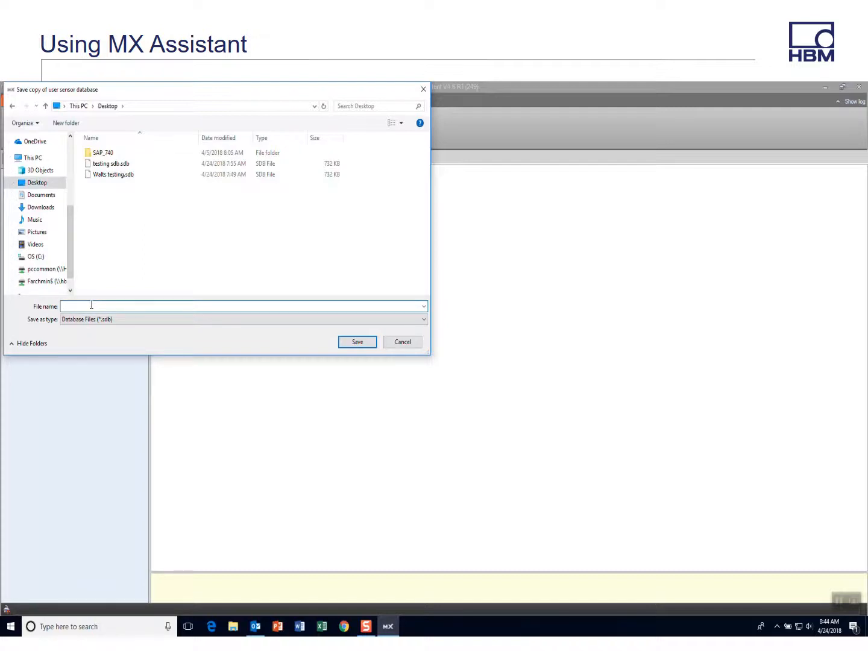
text(demo mx assitant sdb)
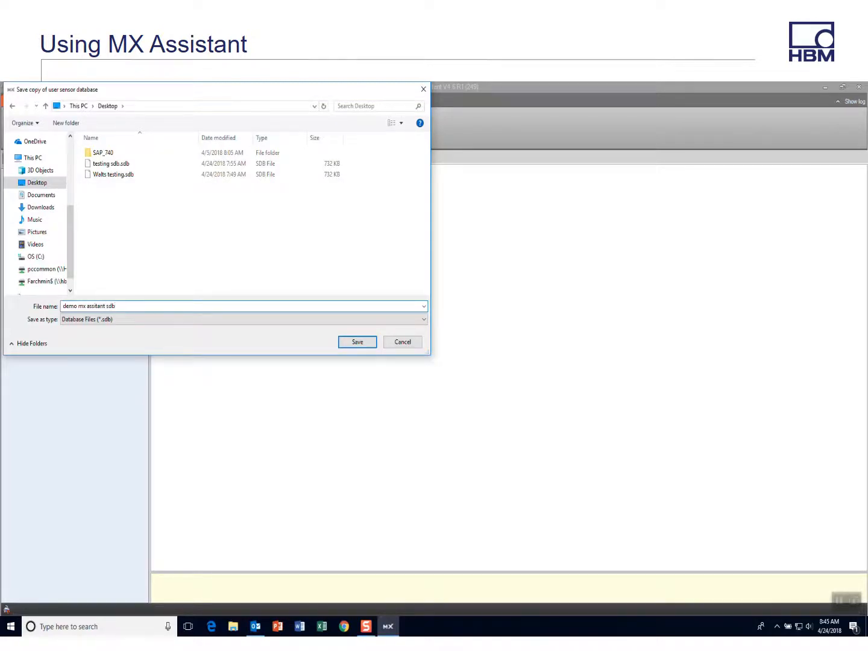
click(357, 342)
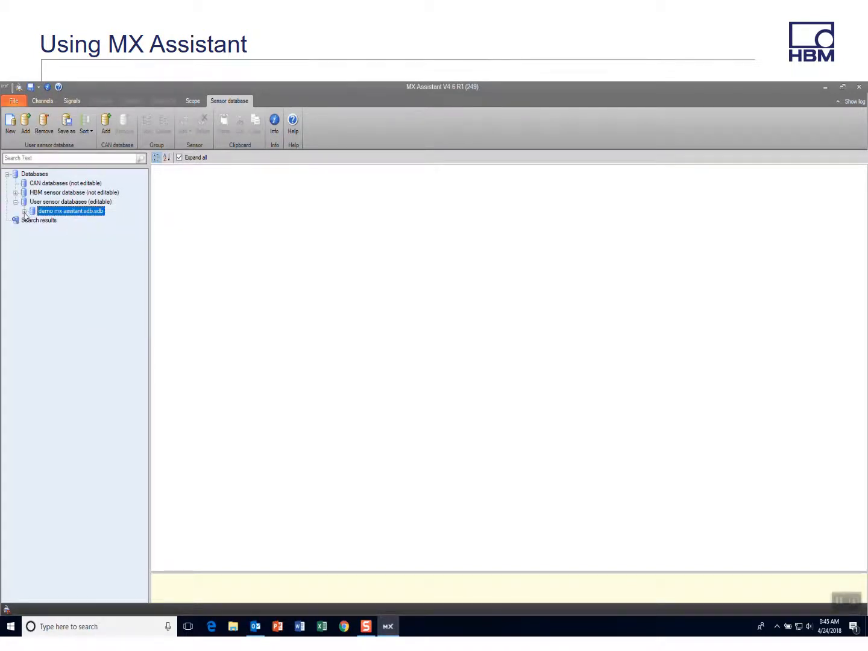
click(26, 211)
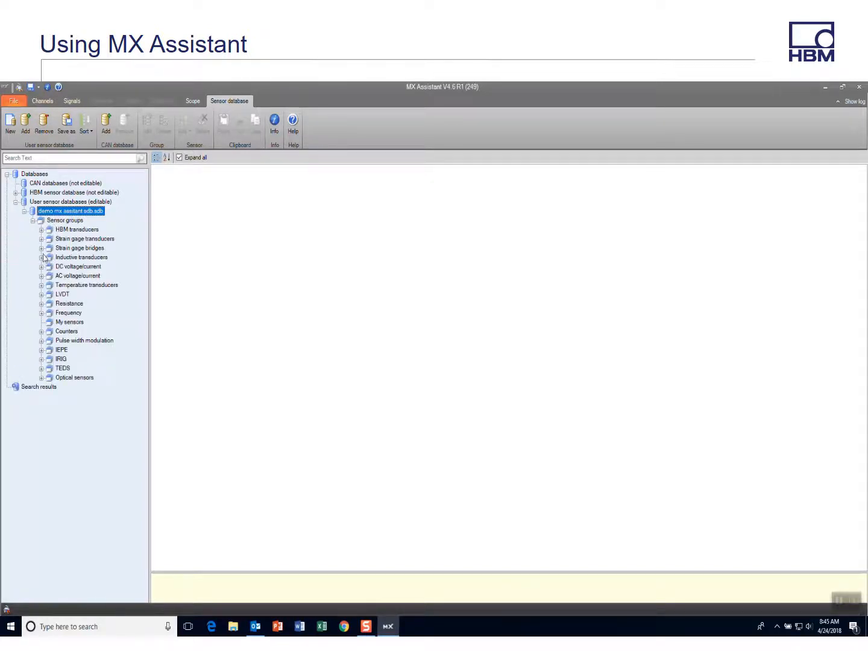
Step: Expand the Strain gage bridges group to view its SG bridge sensors, then collapse it
click(41, 248)
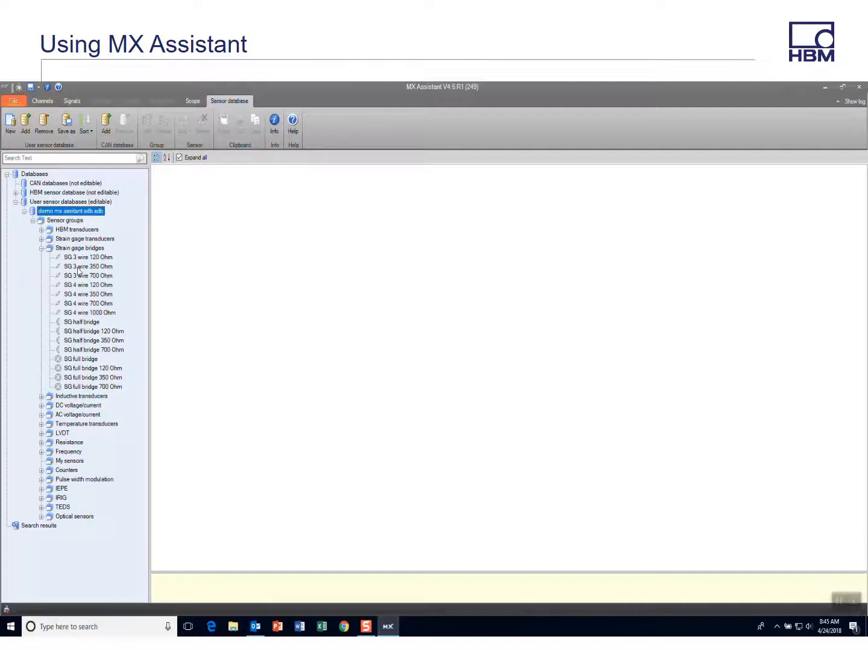
click(88, 265)
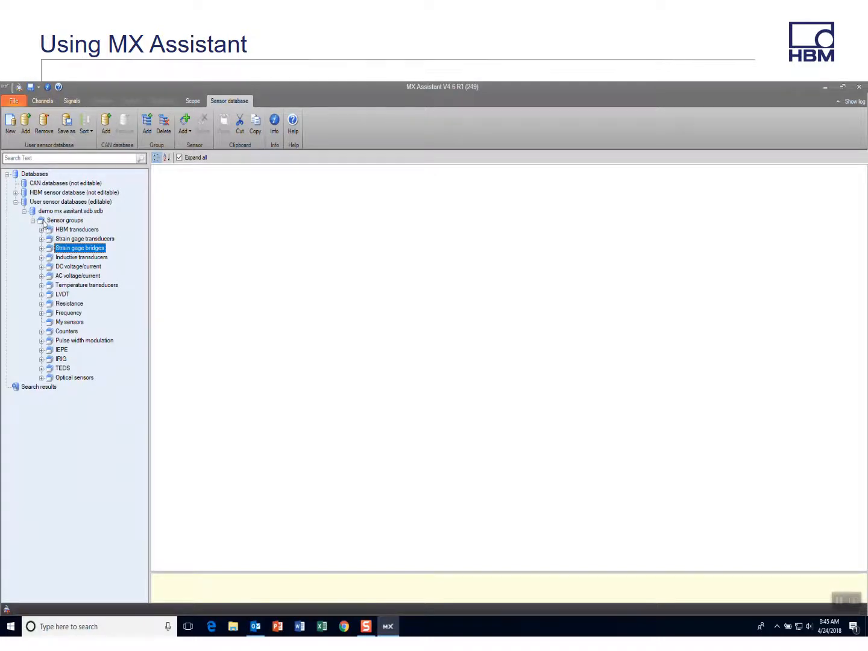
Step: Create a new sensor group named 'Accels' in the demo database
click(65, 219)
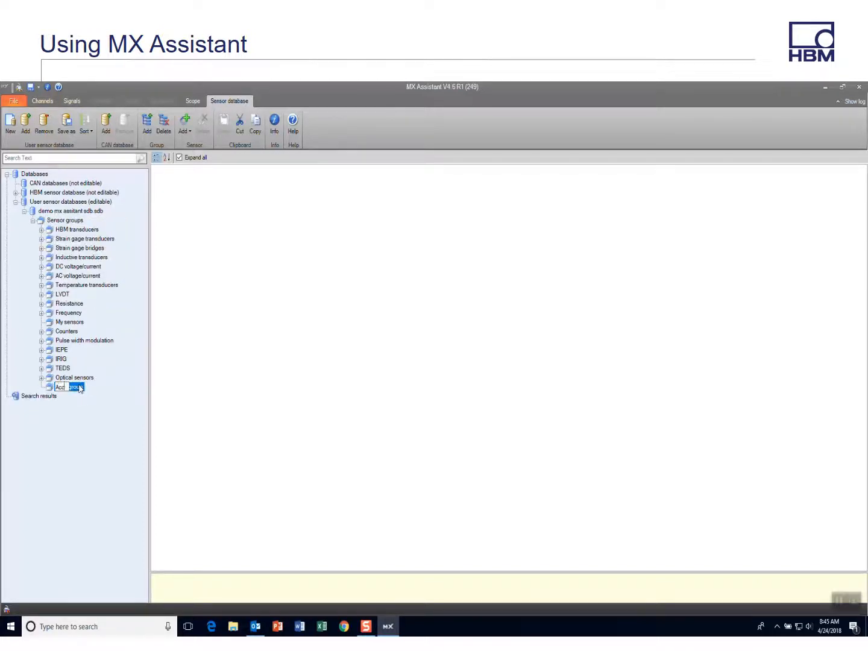
text(Accels)
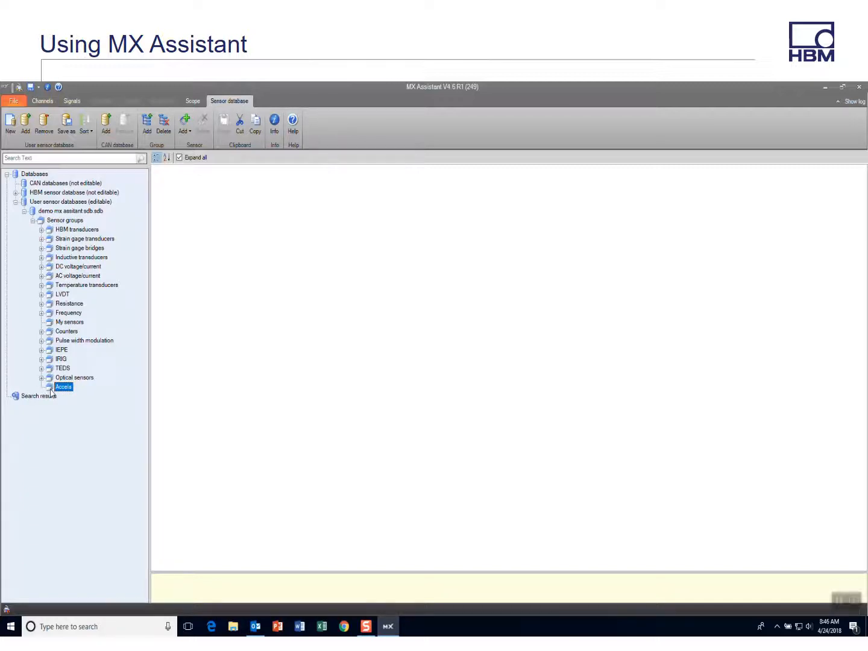
right_click(63, 386)
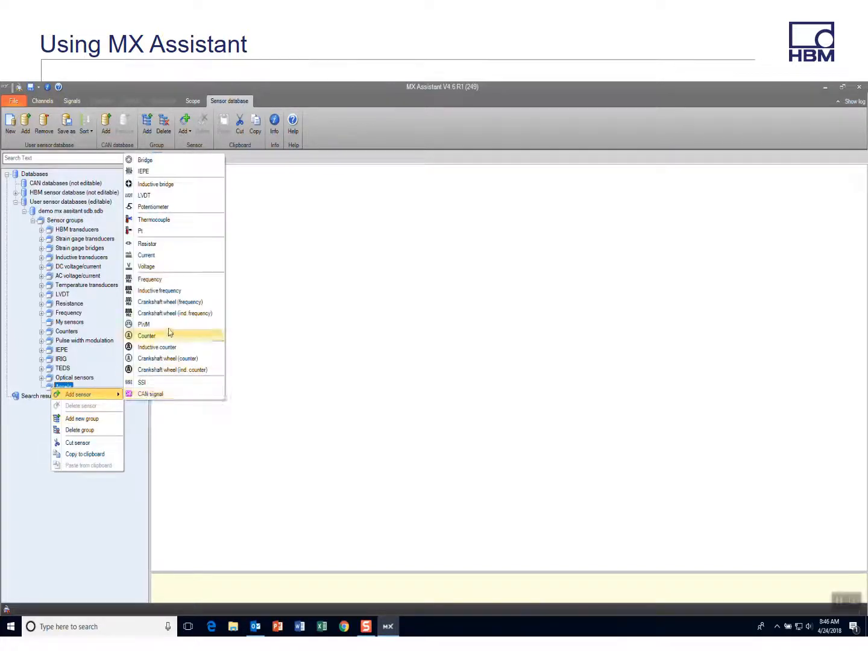
mouse_move(169, 358)
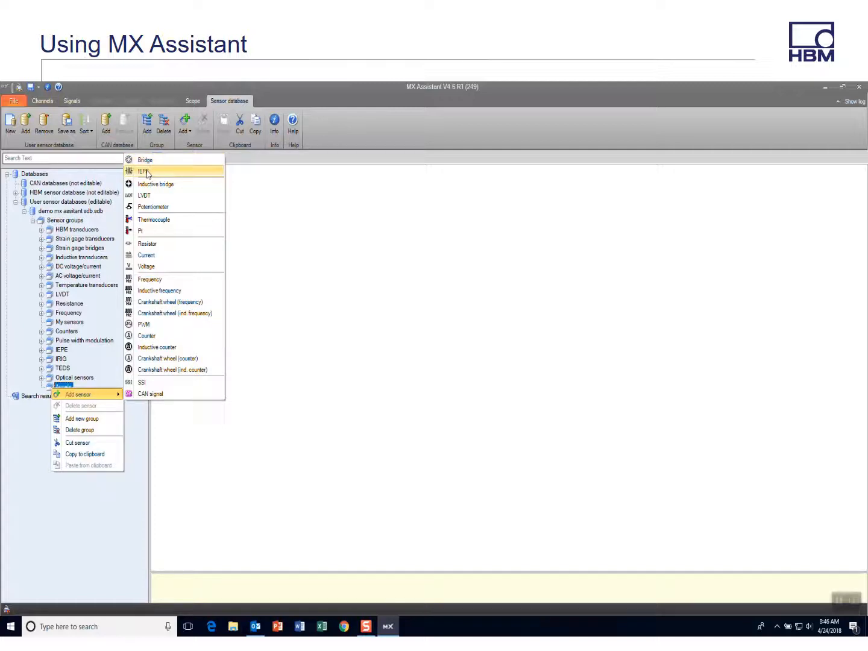
Step: Add an IEPE sensor to Accels and set its Description to 'PCB 123'
click(142, 172)
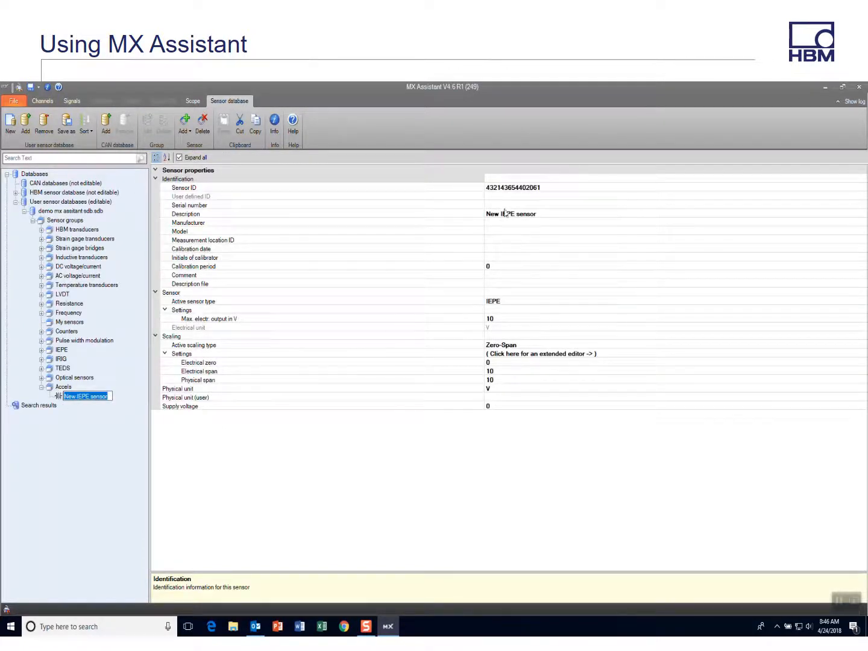
mouse_move(494, 266)
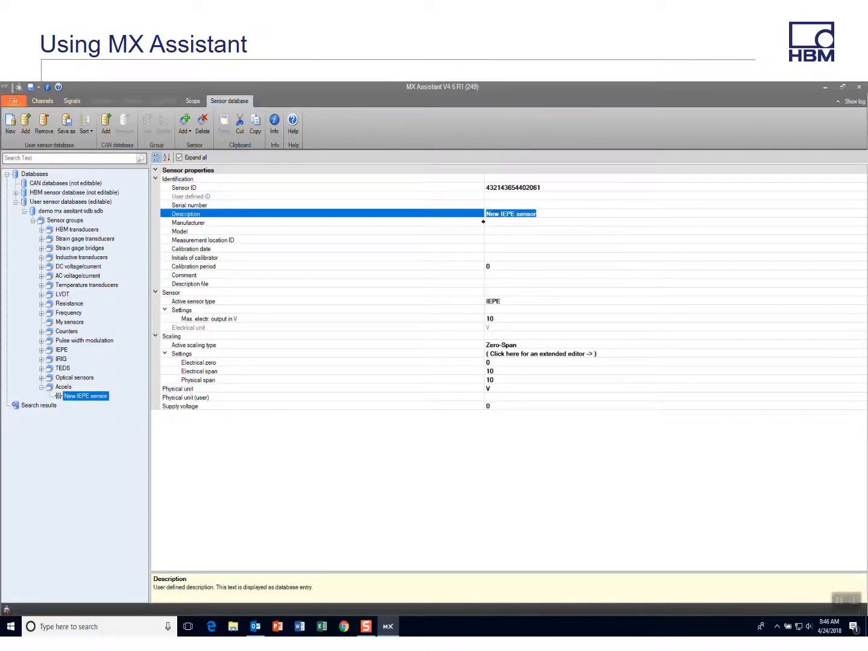
text(PCB 123)
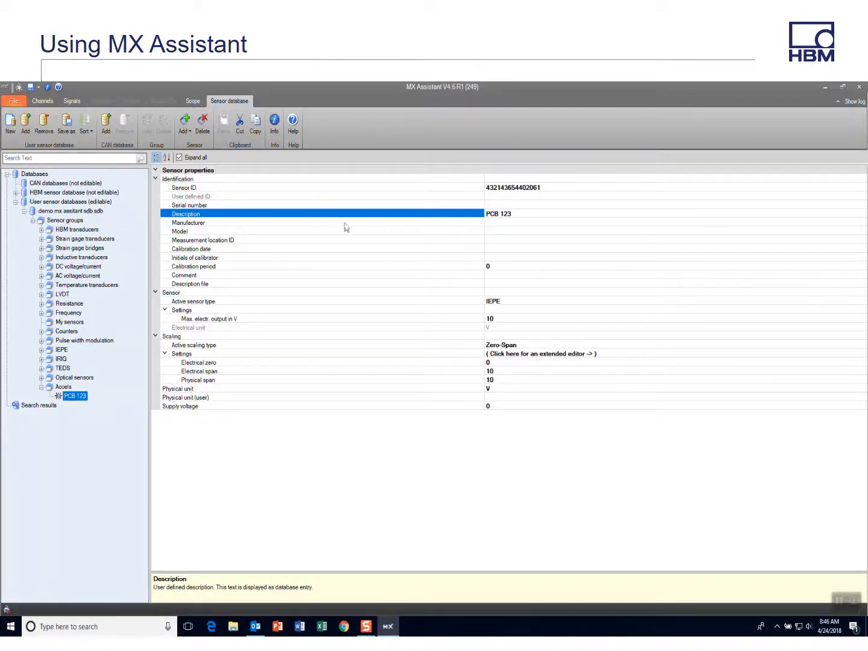
click(62, 386)
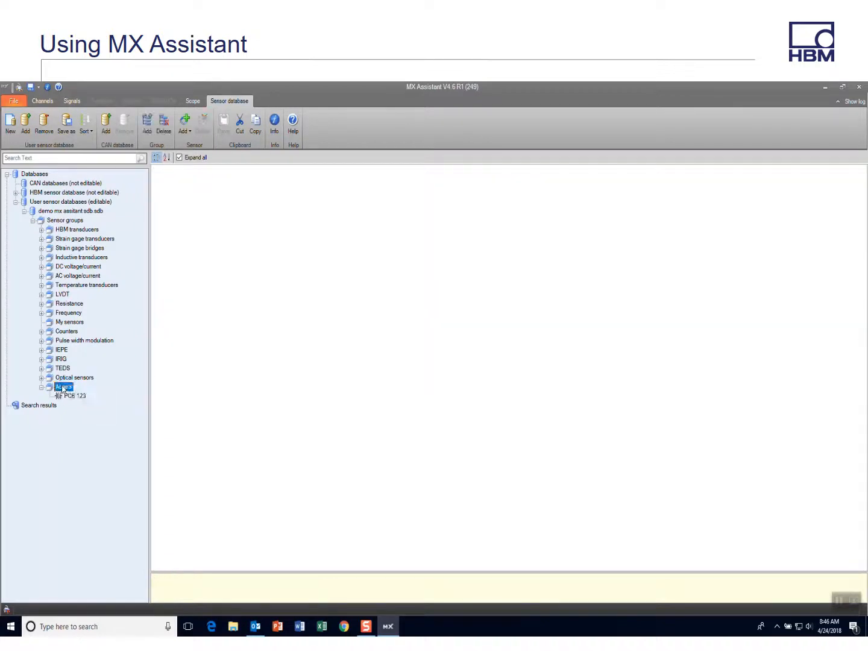
Step: Save the database to the Desktop as 'custom SDB' in CX23 Database Files (*.sdbx) format
right_click(63, 387)
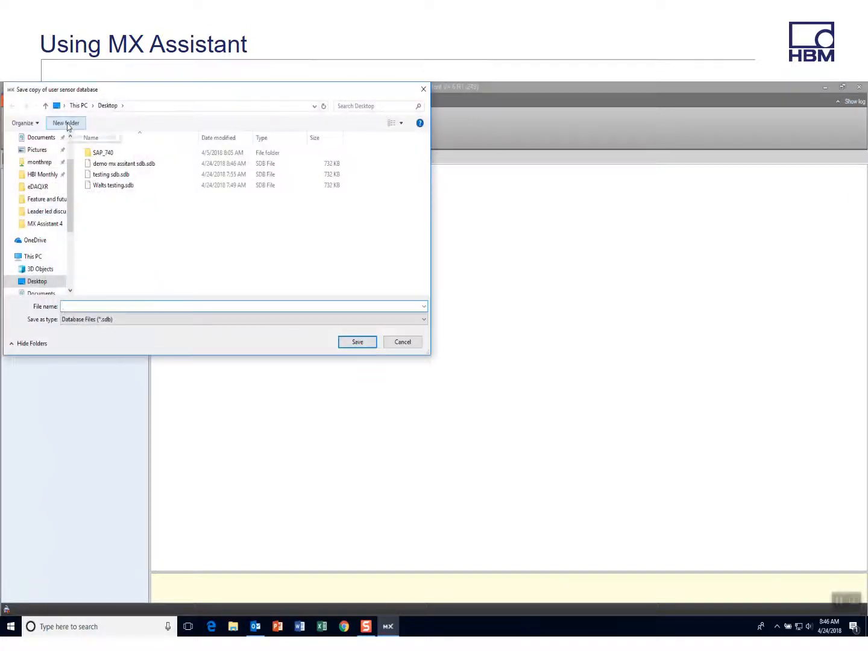
click(423, 318)
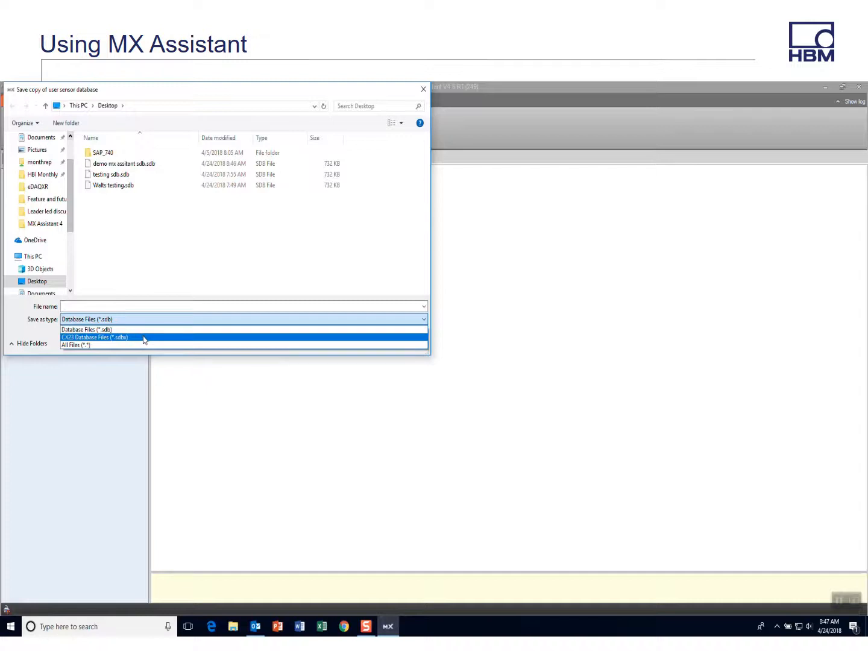
click(94, 337)
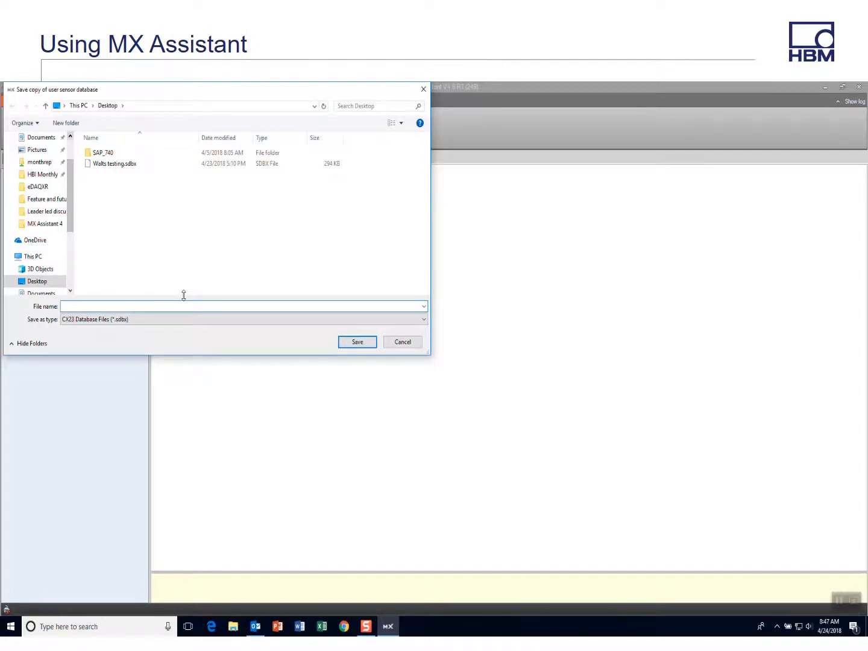
text(custom SDB)
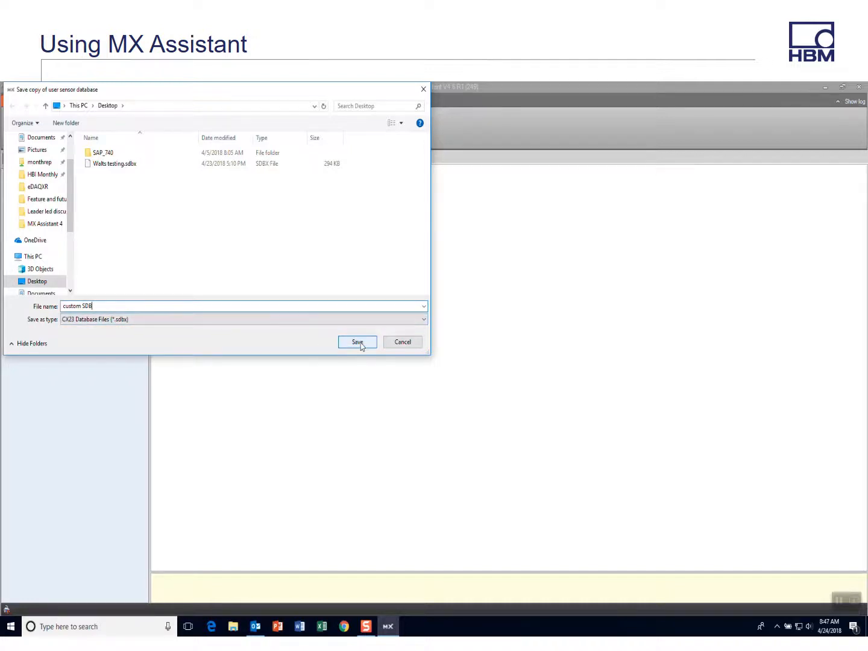
click(357, 342)
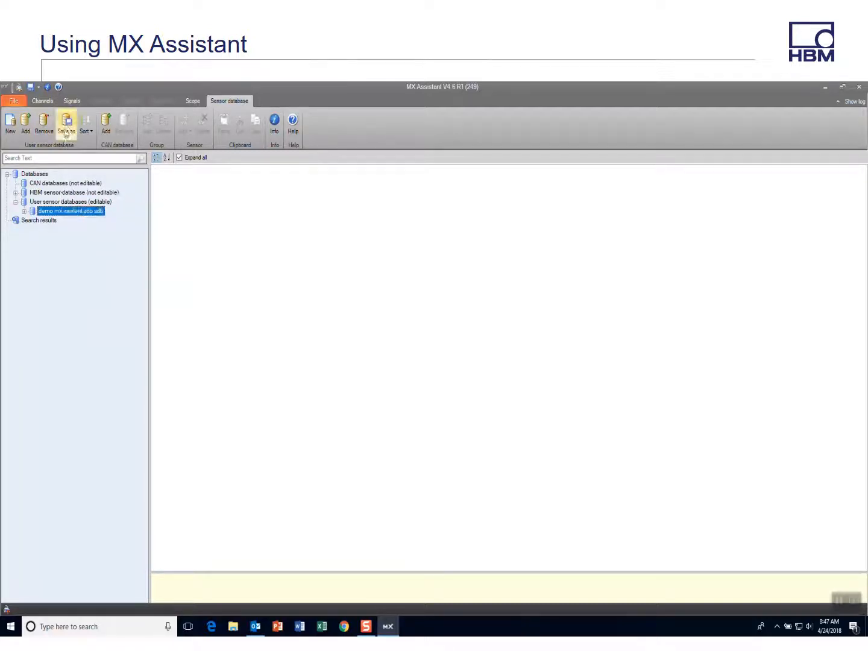
click(66, 123)
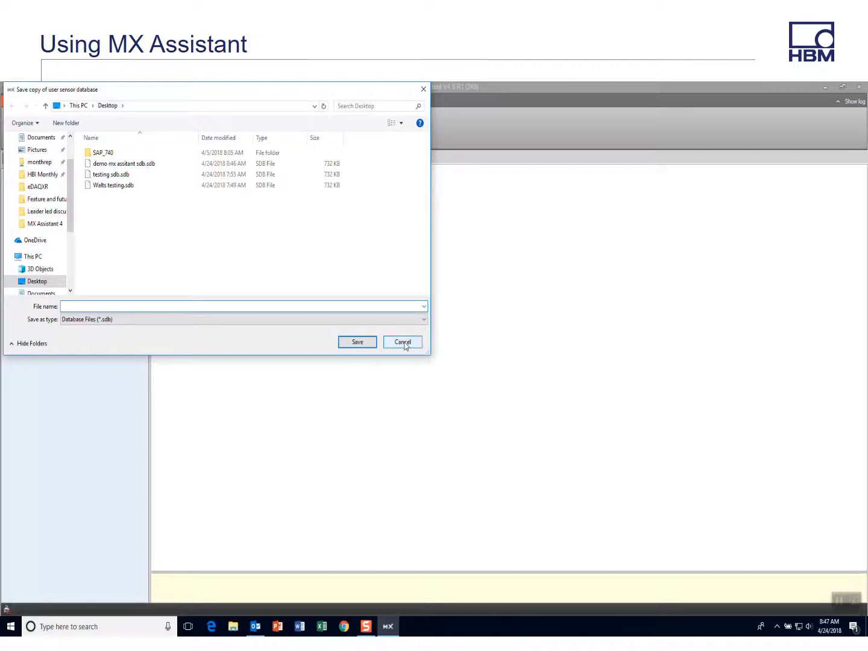
Step: Cancel the second Save copy of user sensor database dialog
click(241, 306)
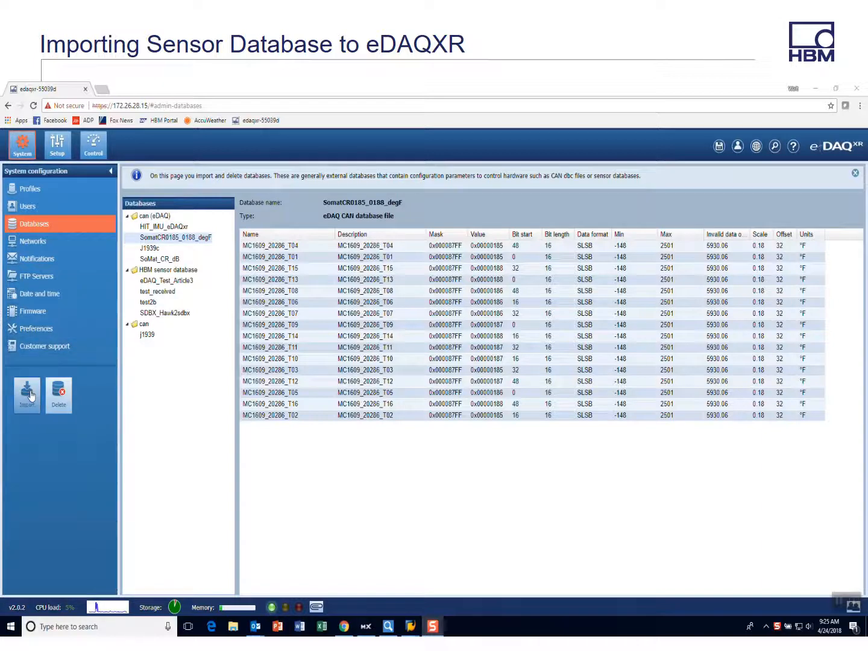
Step: Start a database import and choose custom SDB.sdbx from the Desktop
click(26, 391)
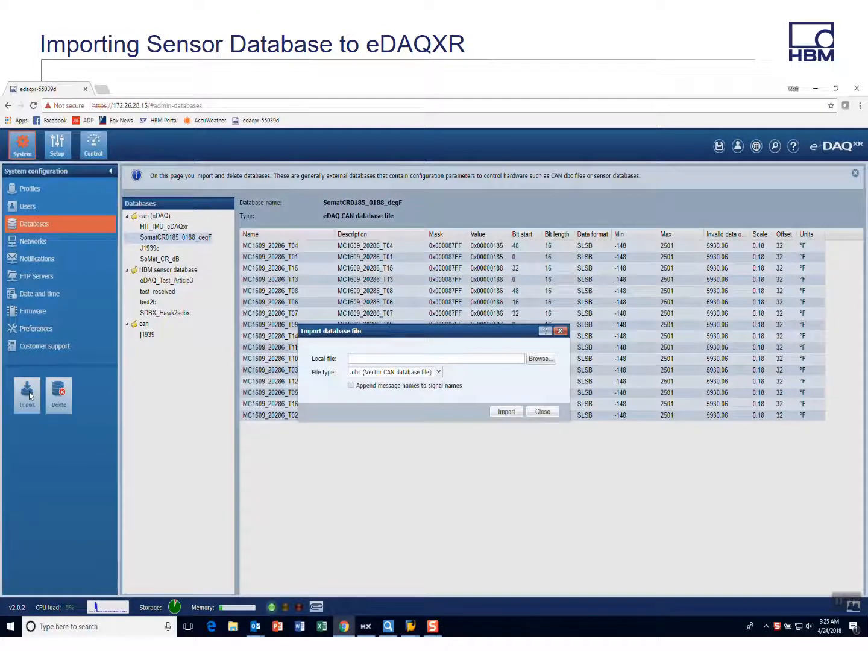
click(438, 371)
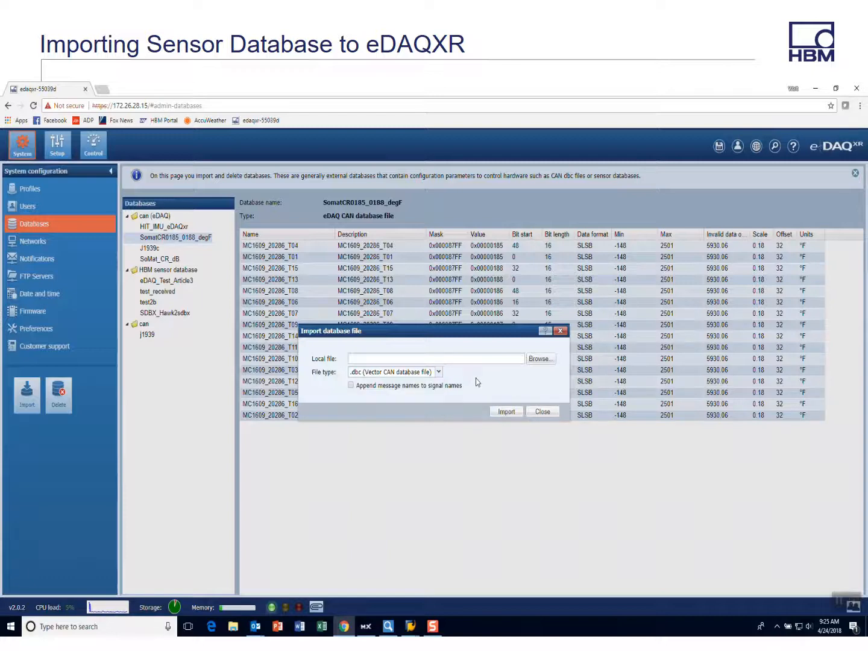
click(540, 358)
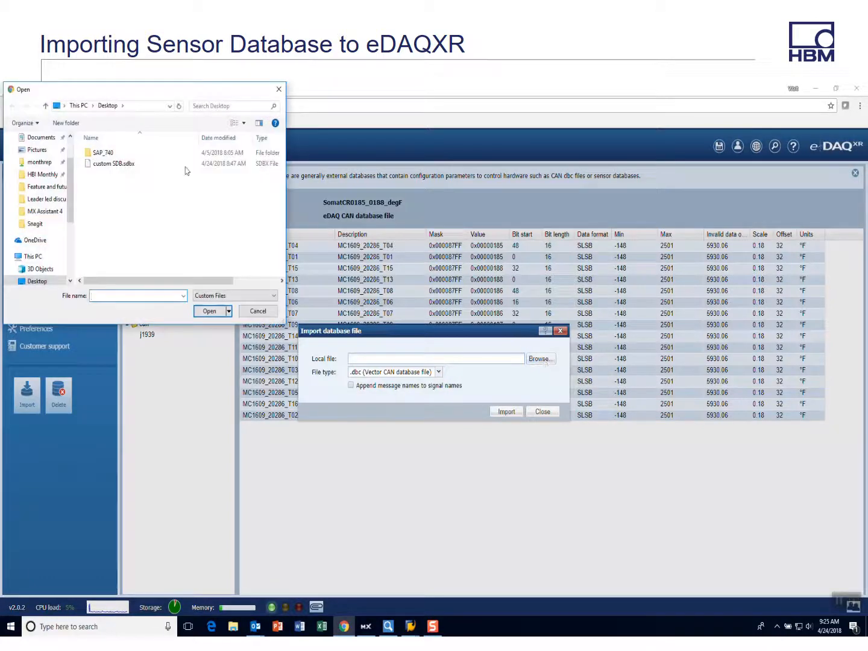
click(114, 164)
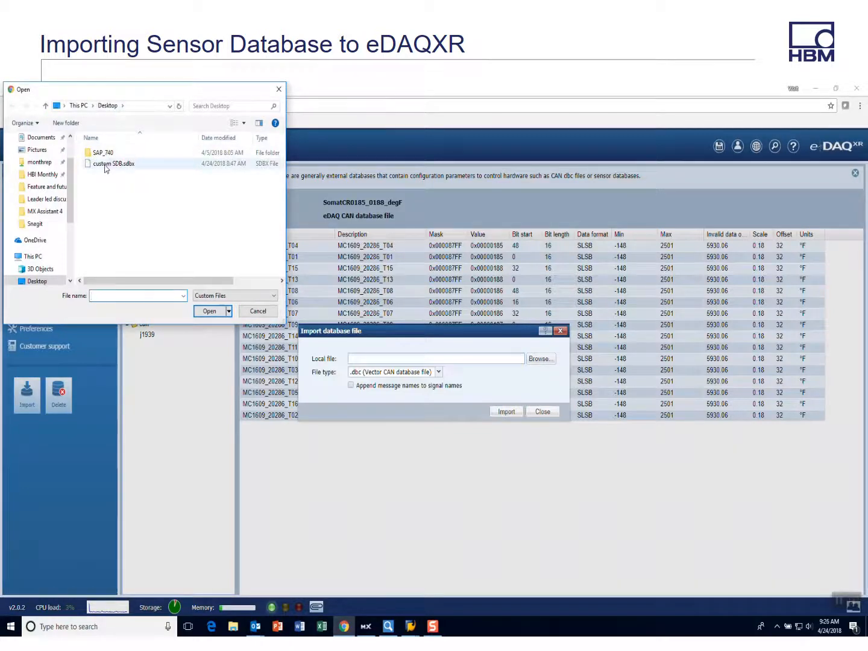
click(258, 311)
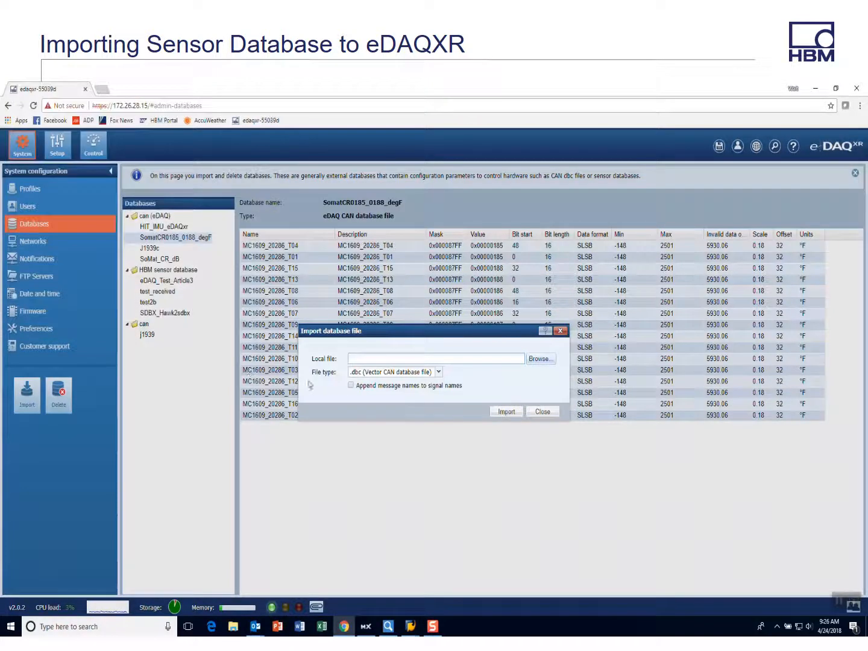
Step: Import custom SDB.sdbx as an HBM sensor database (785 sensors)
click(539, 358)
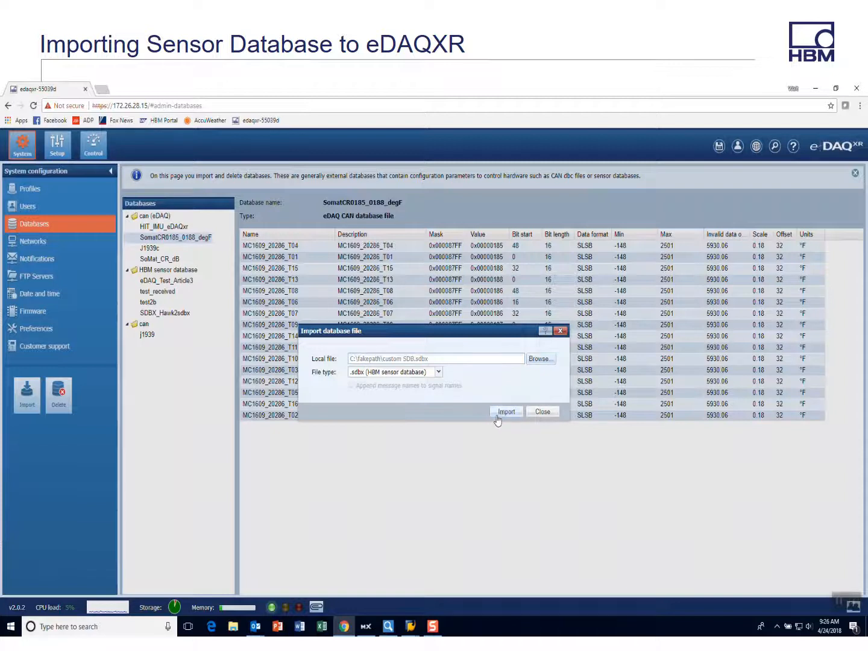
click(506, 412)
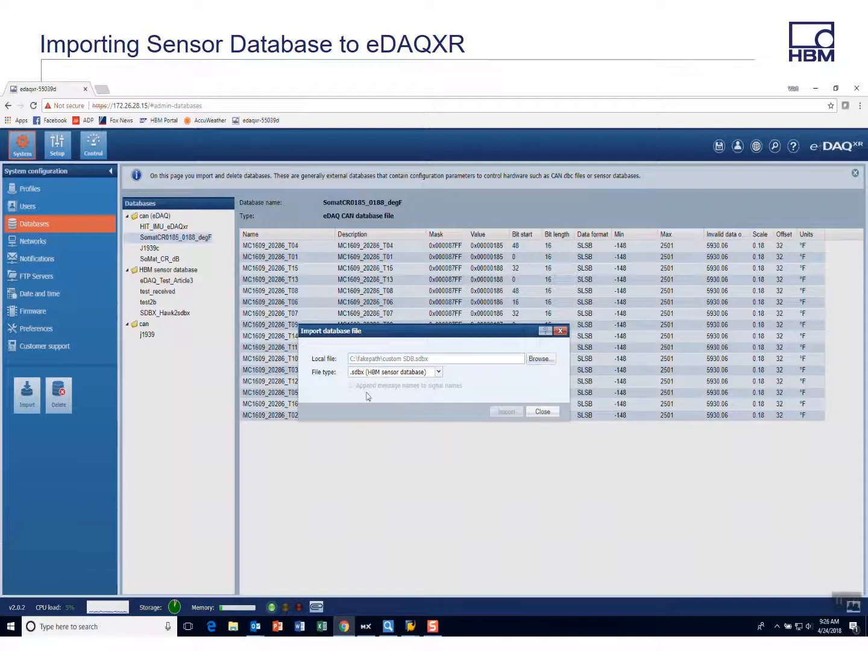
mouse_move(380, 434)
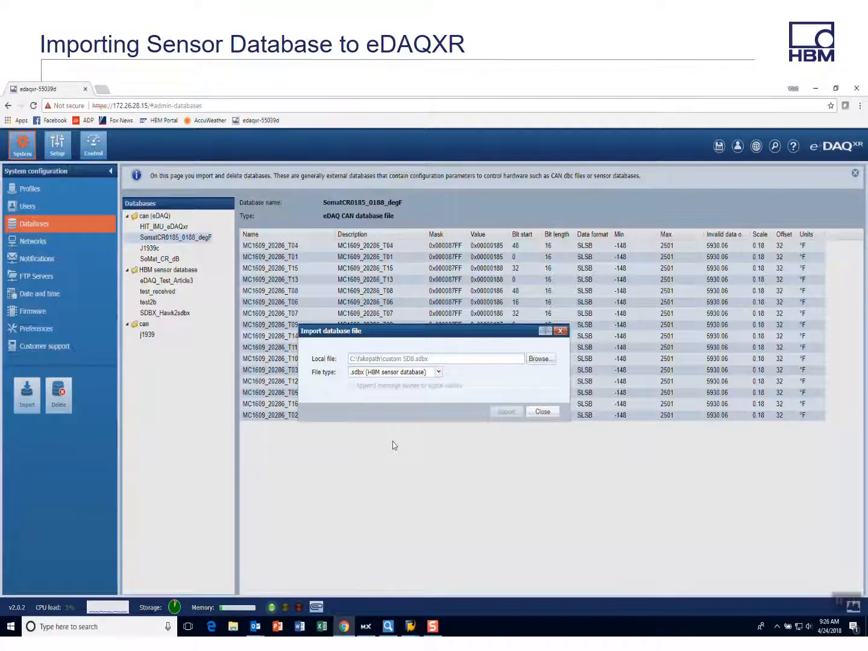
click(541, 411)
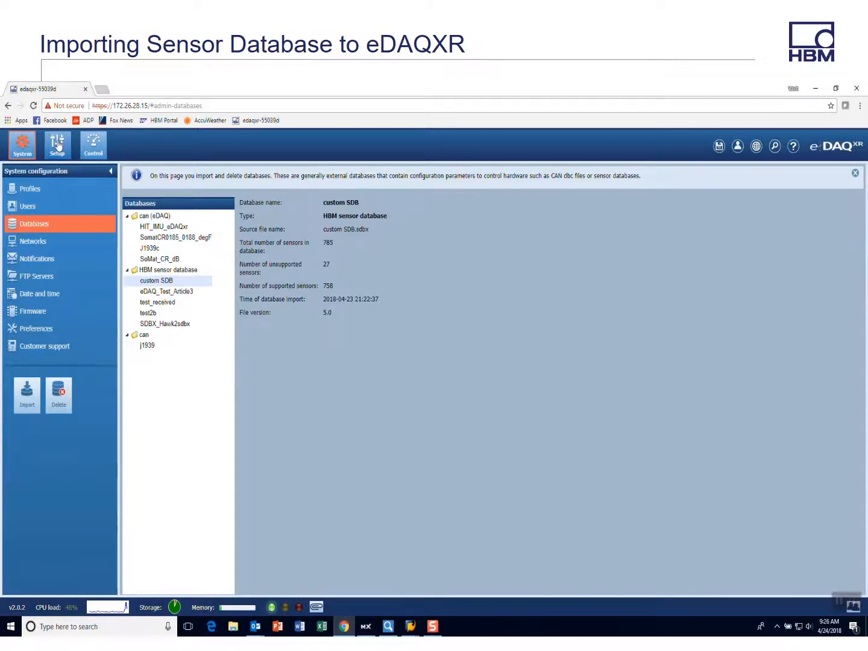
Step: In Setup > Hardware expand brg_1 connectors and custom SDB's Strain gage bridges group
click(57, 145)
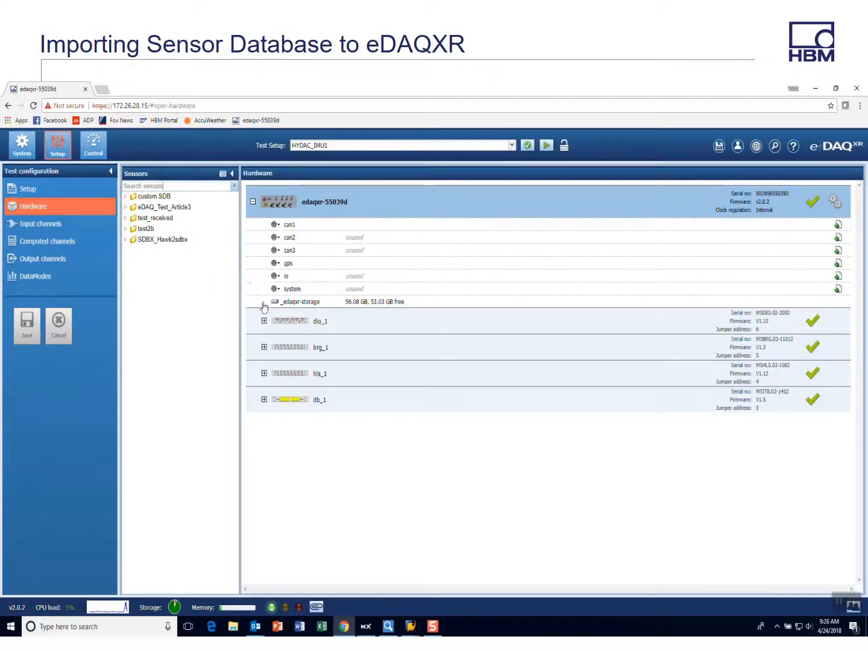
click(262, 349)
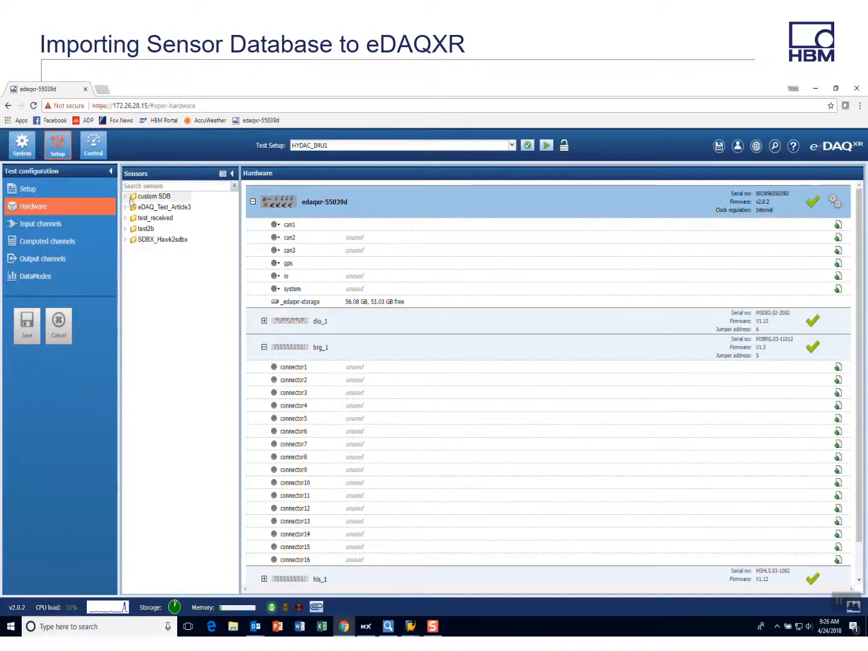
click(127, 195)
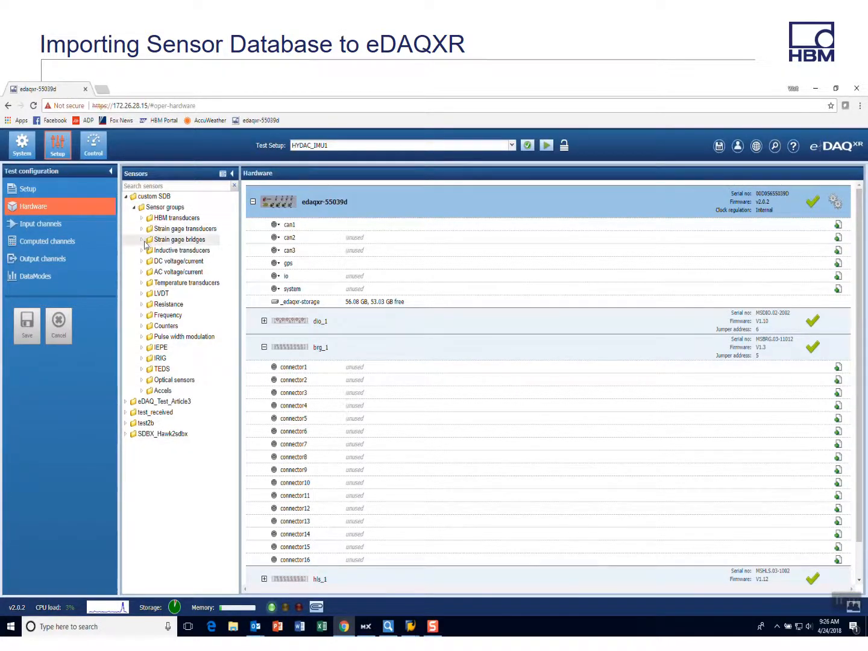
click(142, 239)
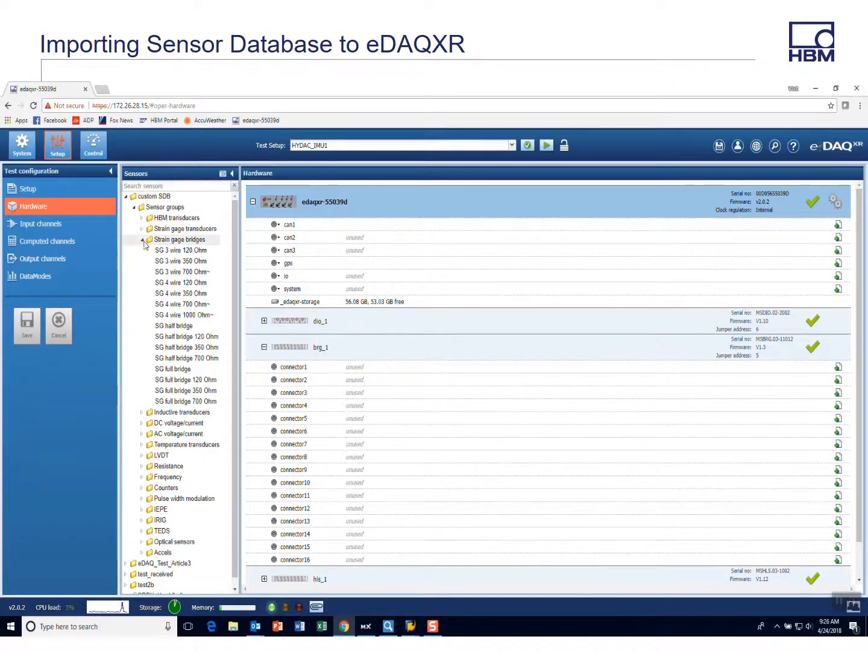
Step: Assign SG 3 wire 350 Ohm to brg_1 connector1 and review its channel settings and wiring diagram
click(181, 260)
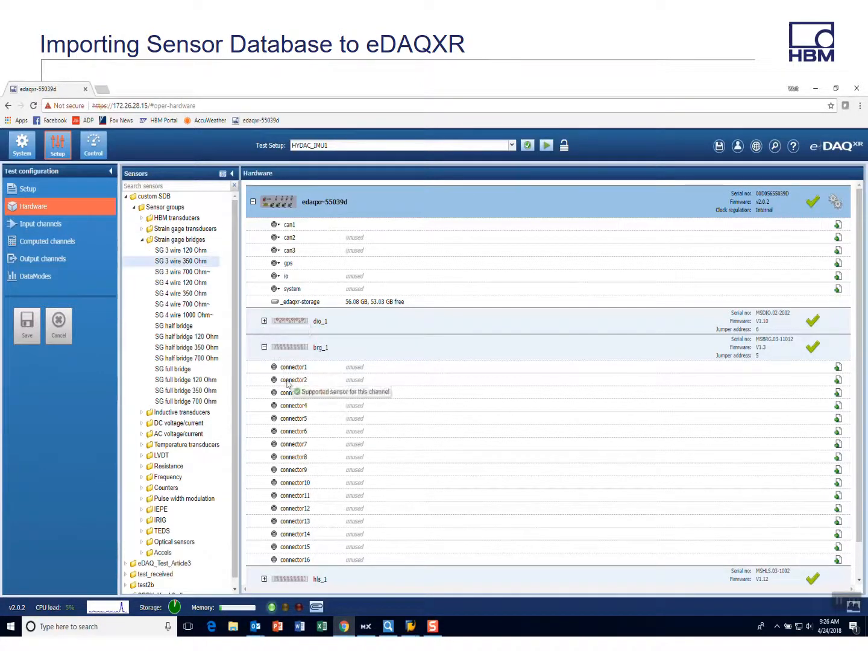
drag(179, 261, 294, 367)
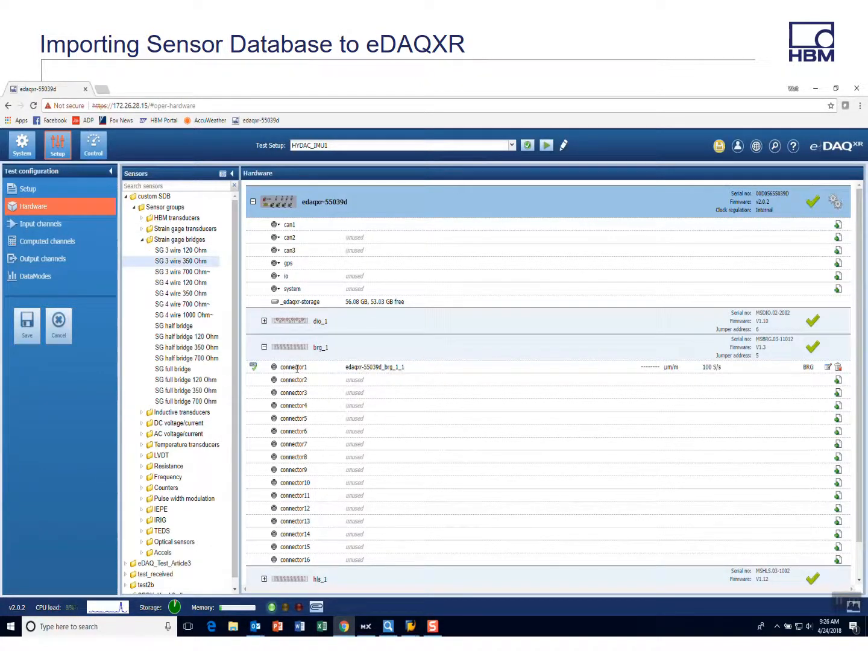
click(828, 367)
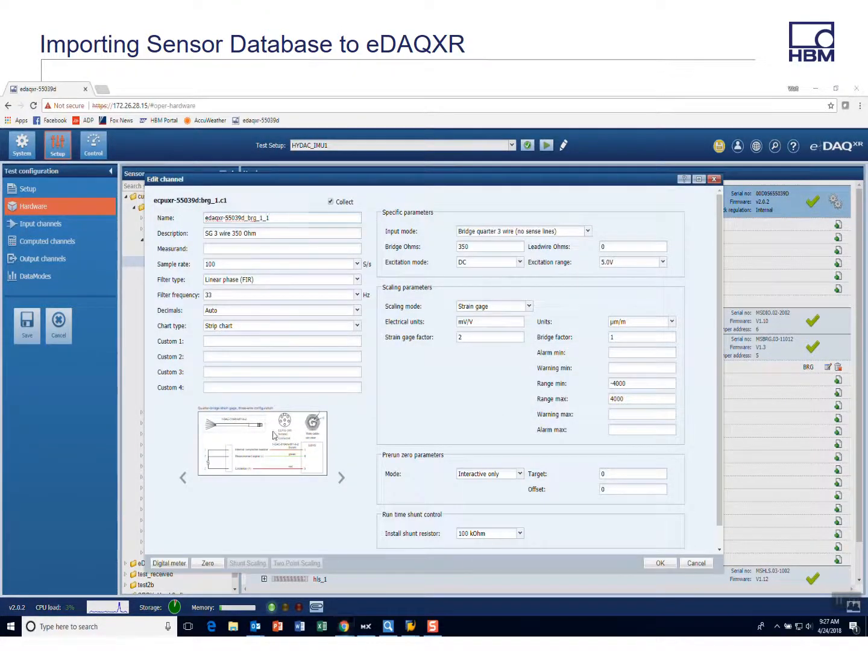
click(263, 441)
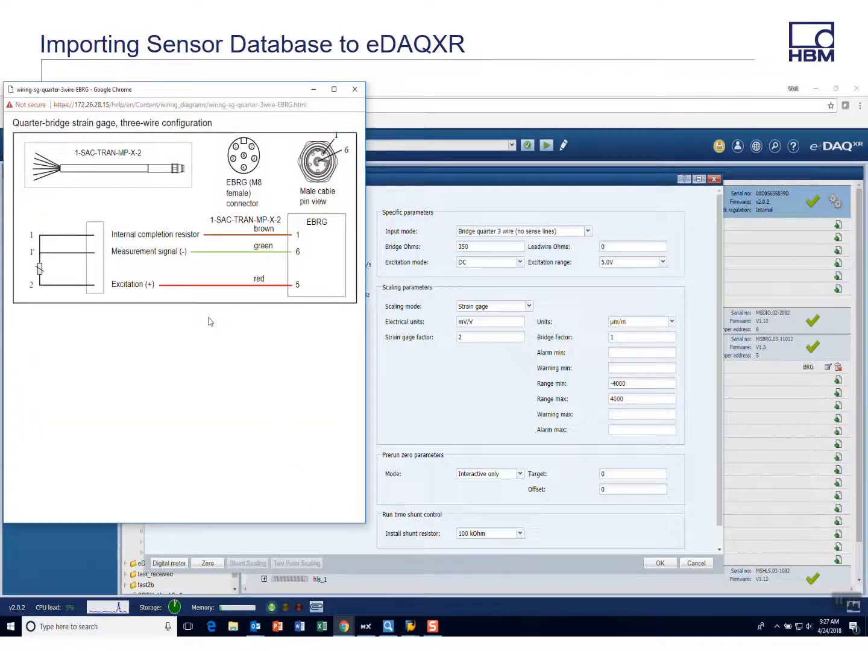
click(354, 89)
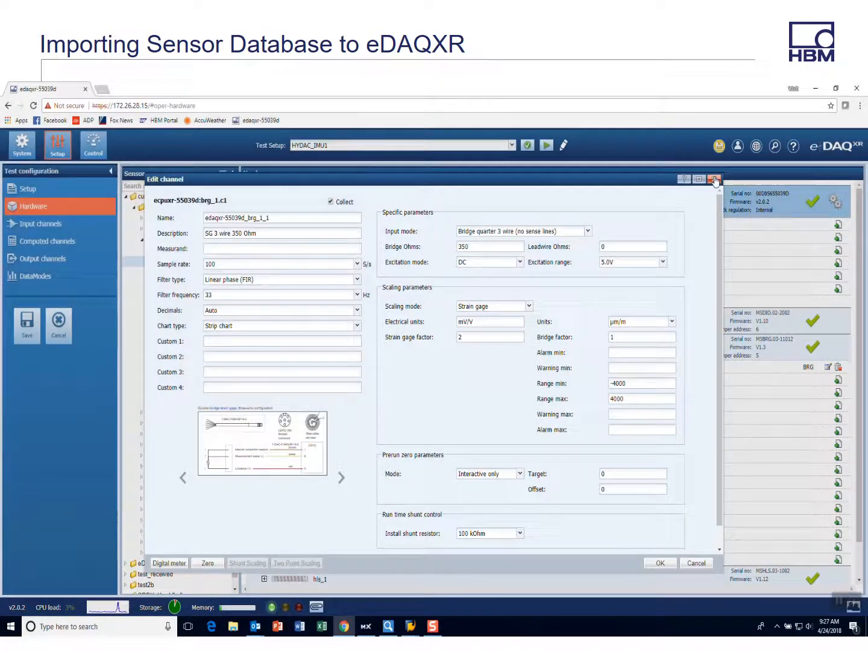